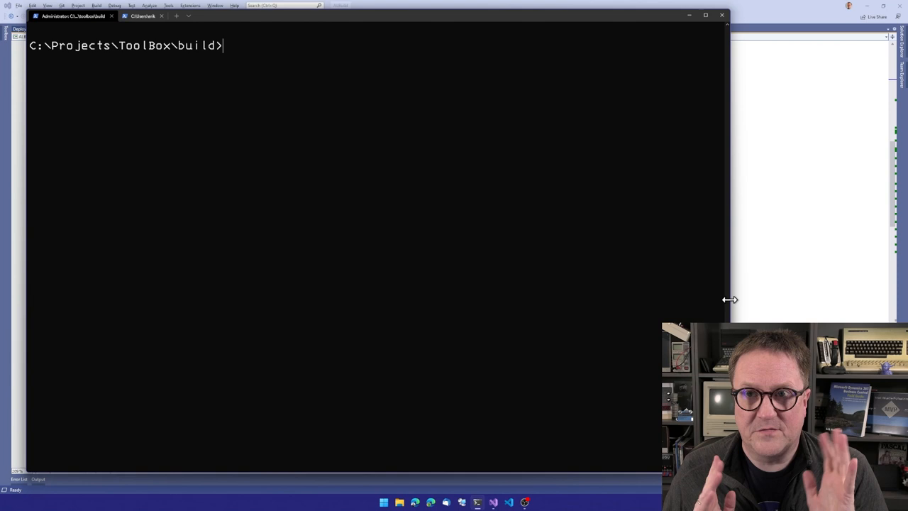
Step: Type the 'build' command at the C:\Projects\ToolBox\build prompt without running it
text(build)
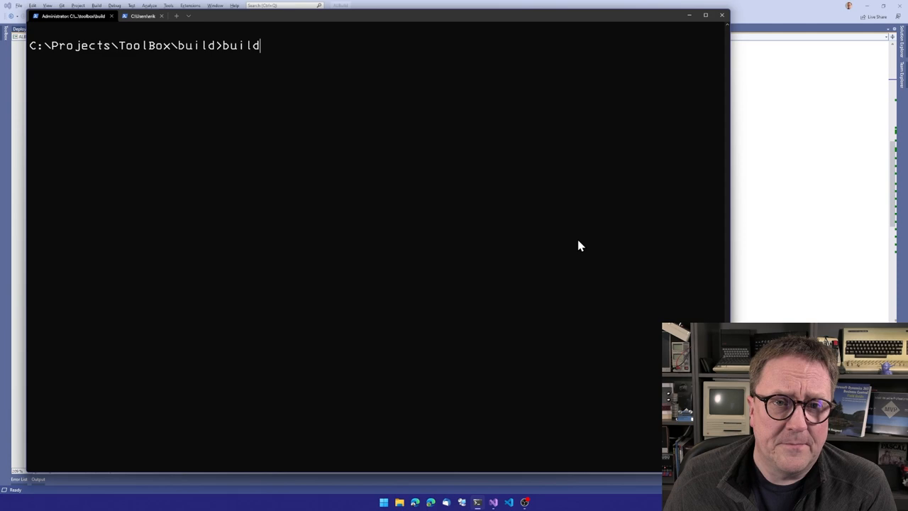
Step: Run build and follow output as AL Compiler and Interpreter bump to 1.0.0.70 and compile
key(Return)
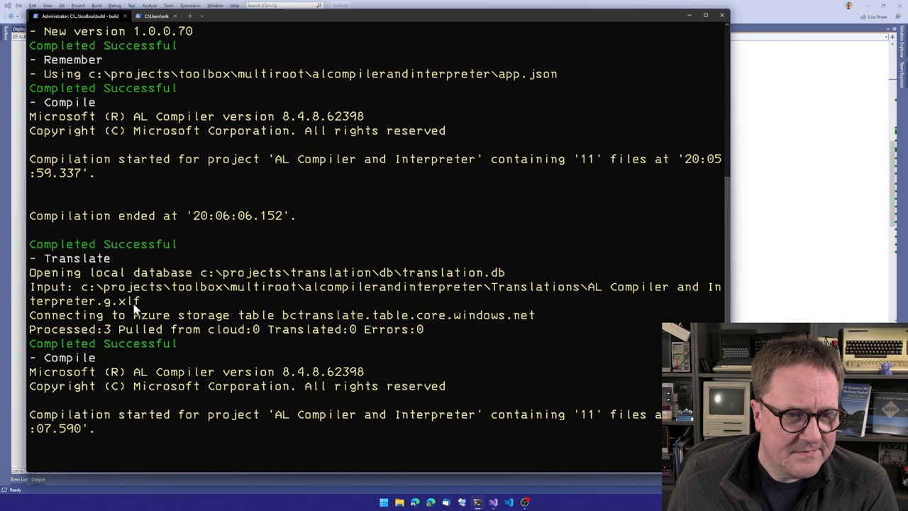
scroll(down, 3)
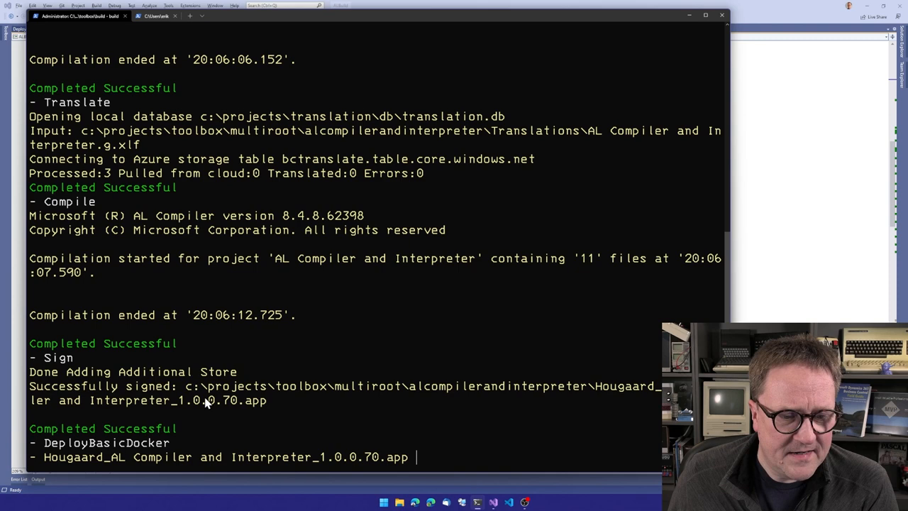
scroll(down, 3)
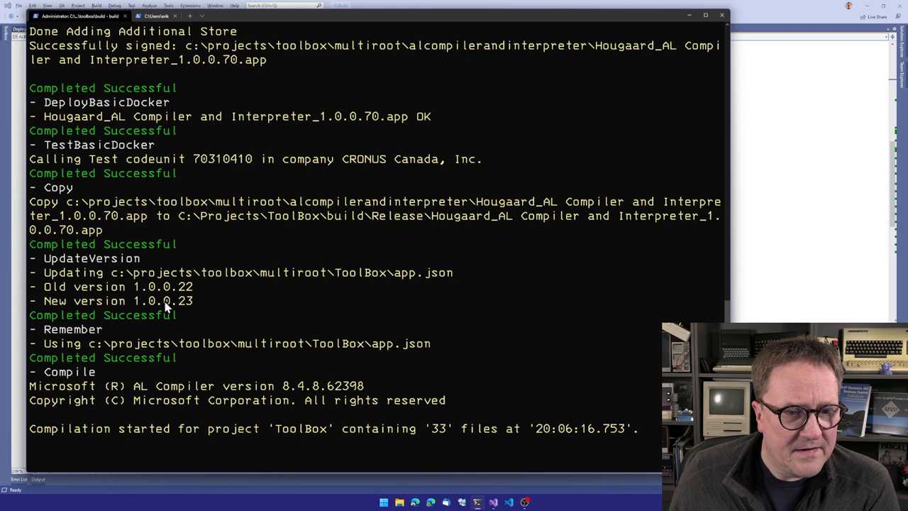
scroll(down, 3)
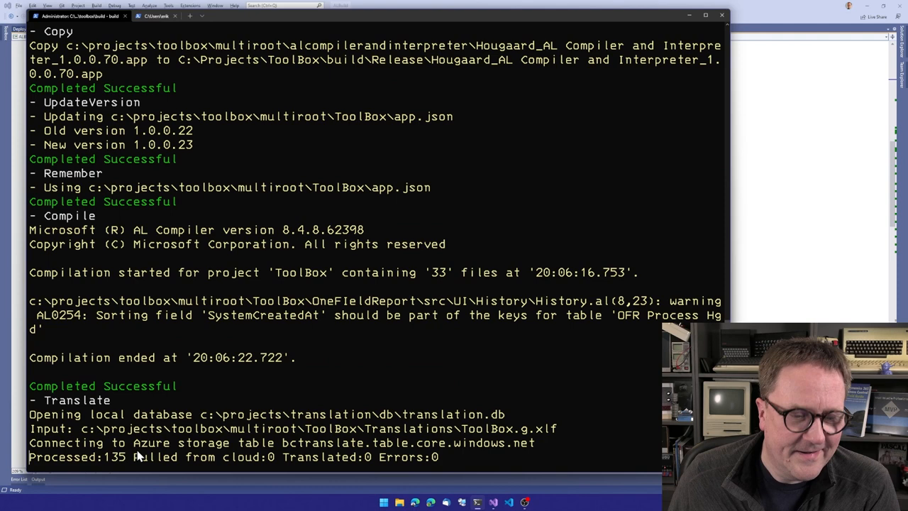
scroll(down, 3)
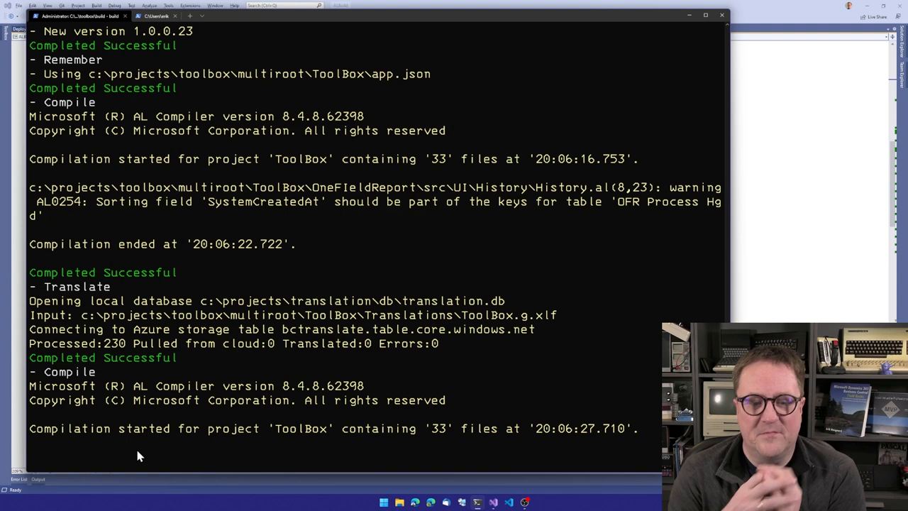
scroll(down, 3)
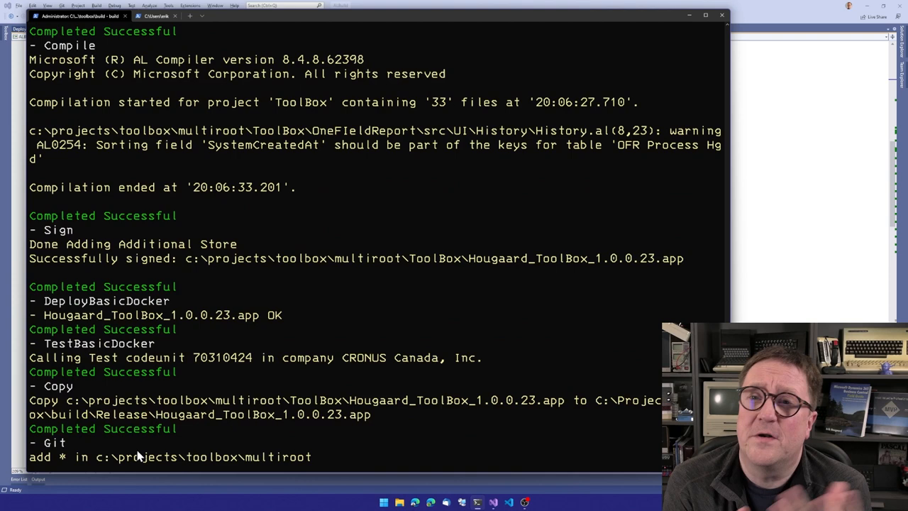
scroll(down, 3)
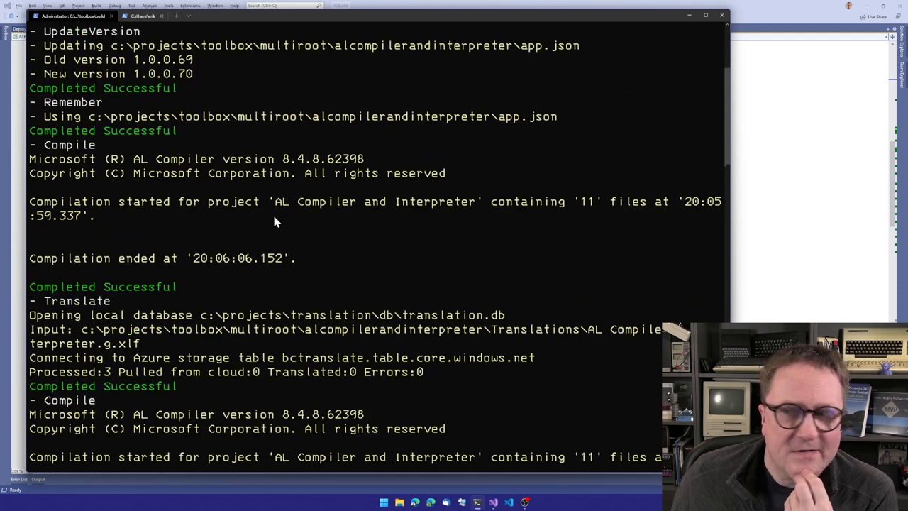
scroll(up, 3)
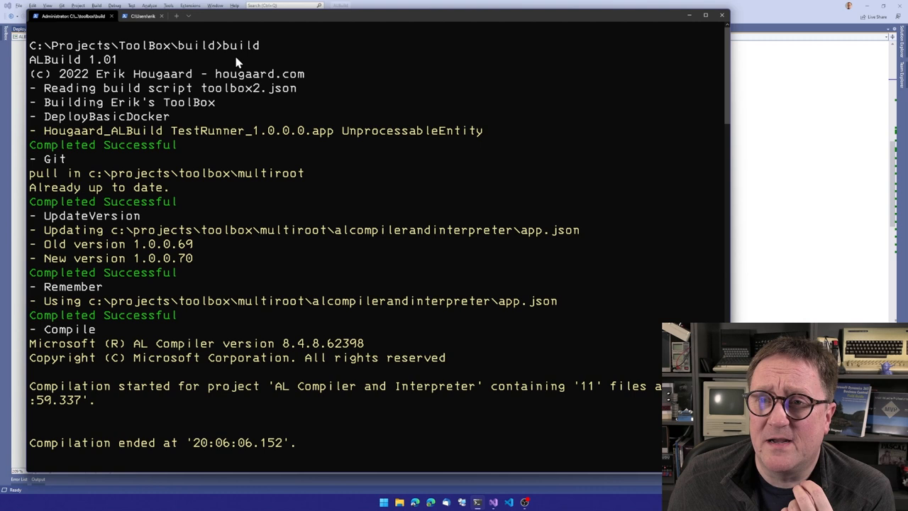
mouse_move(123, 125)
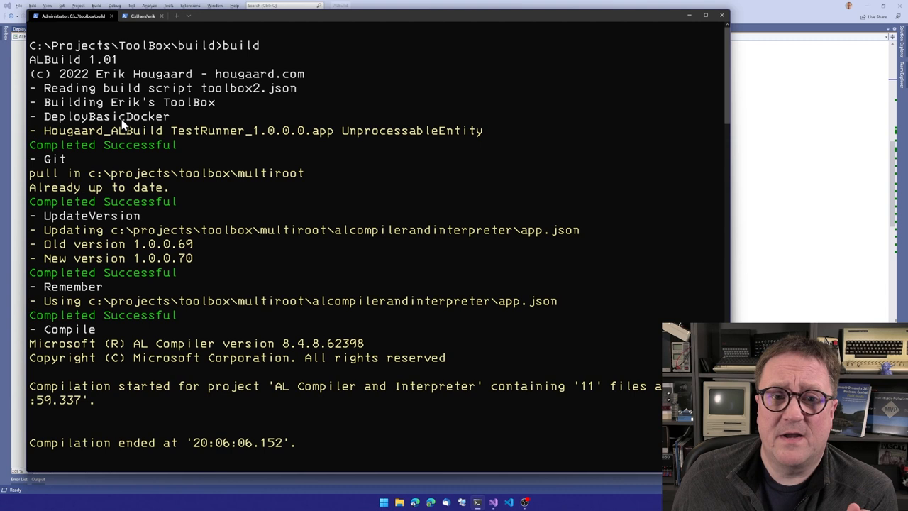
mouse_move(319, 94)
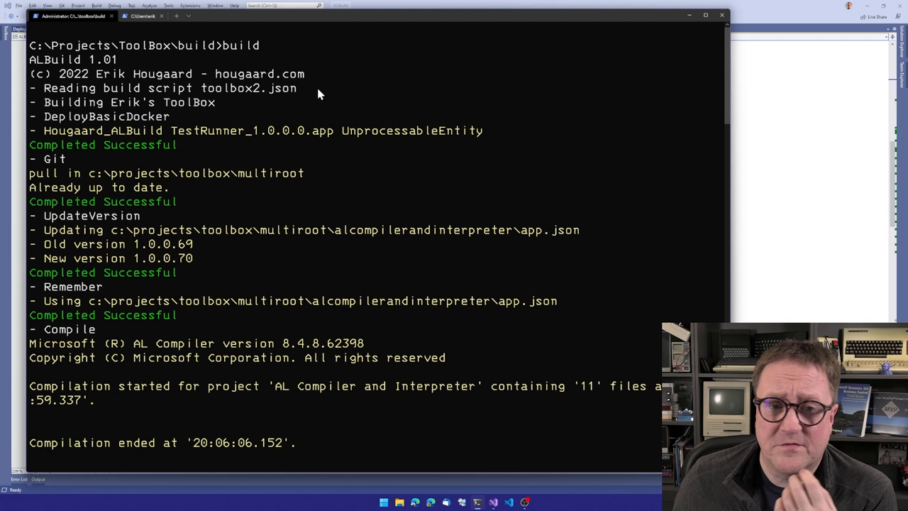
mouse_move(44, 121)
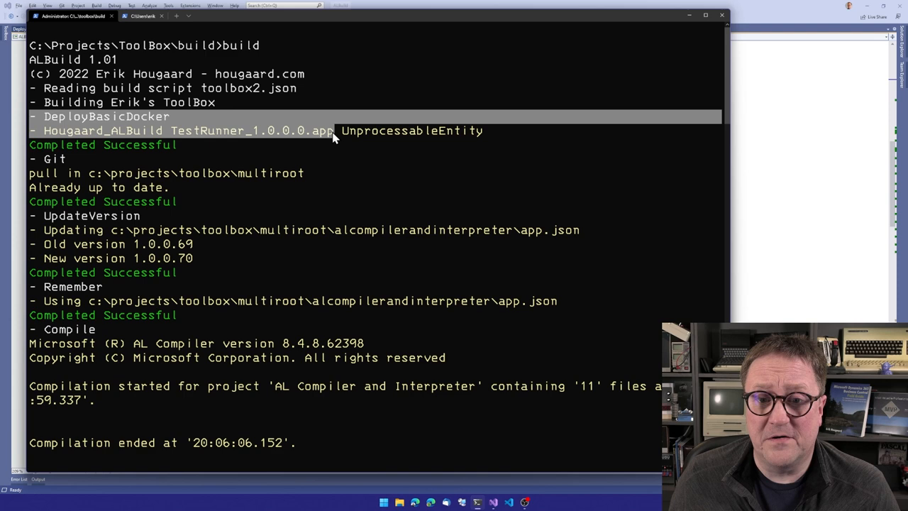
mouse_move(474, 146)
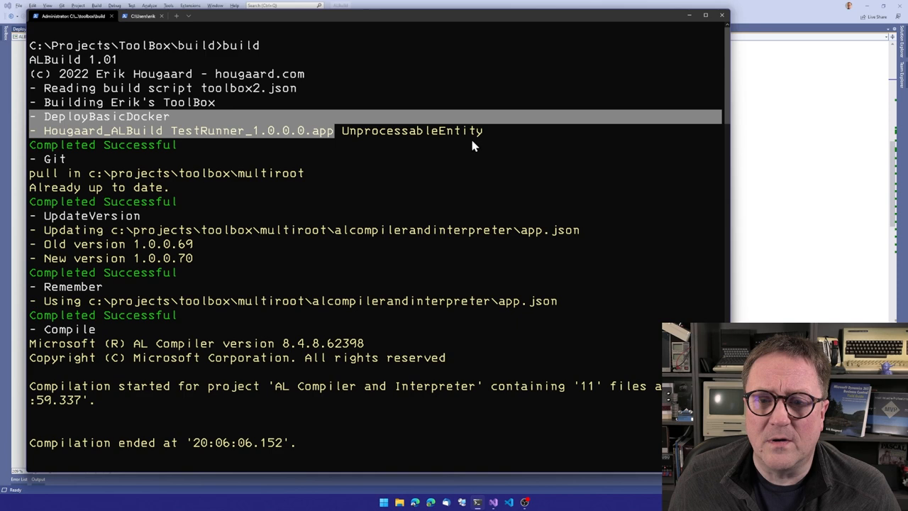
mouse_move(181, 128)
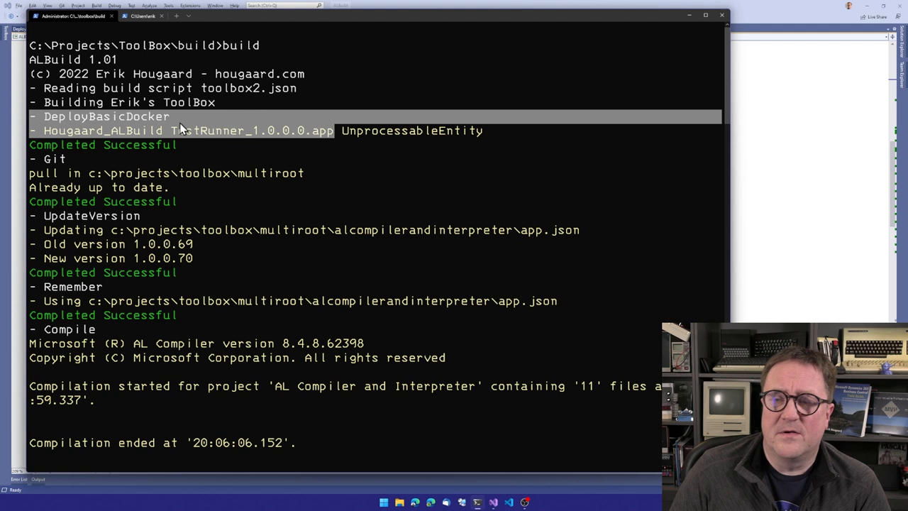
mouse_move(142, 68)
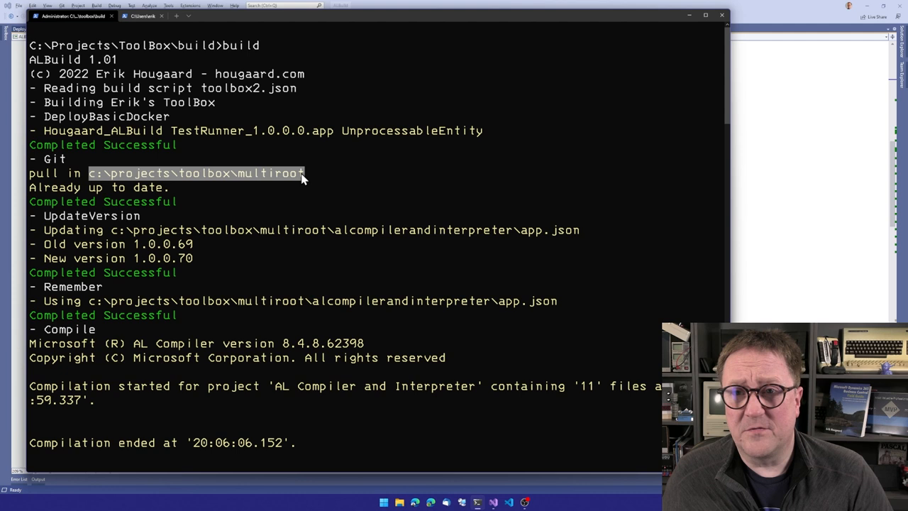
mouse_move(33, 183)
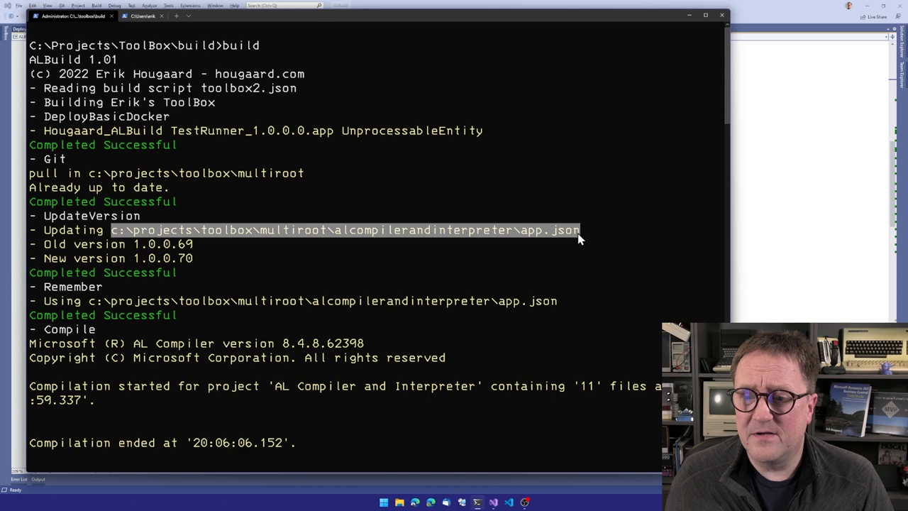
mouse_move(137, 245)
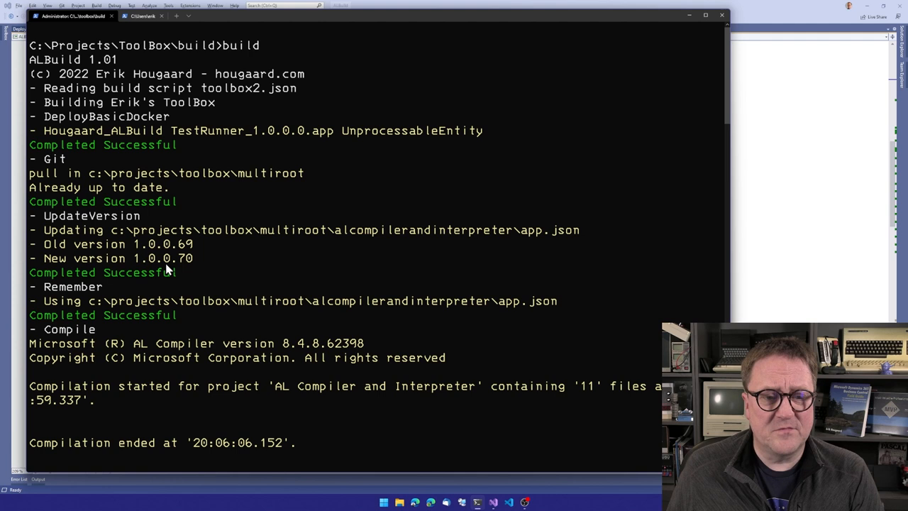
scroll(down, 3)
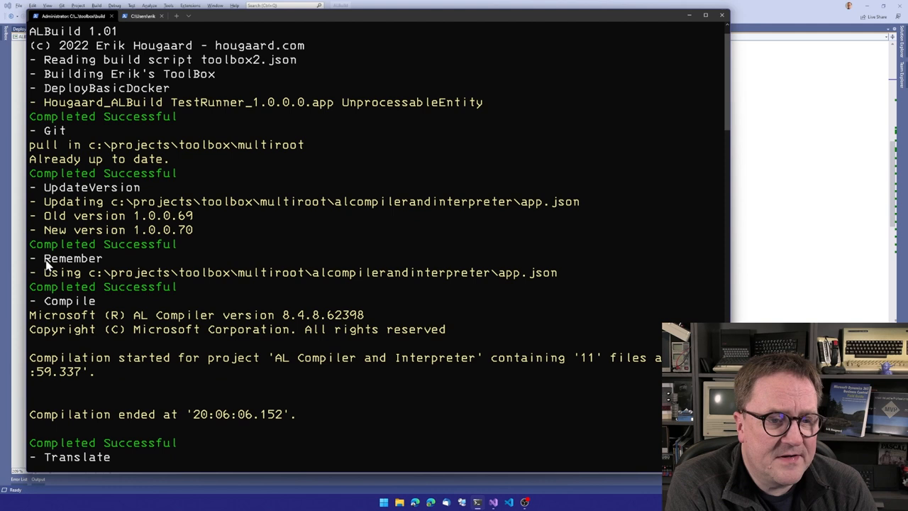
double_click(71, 259)
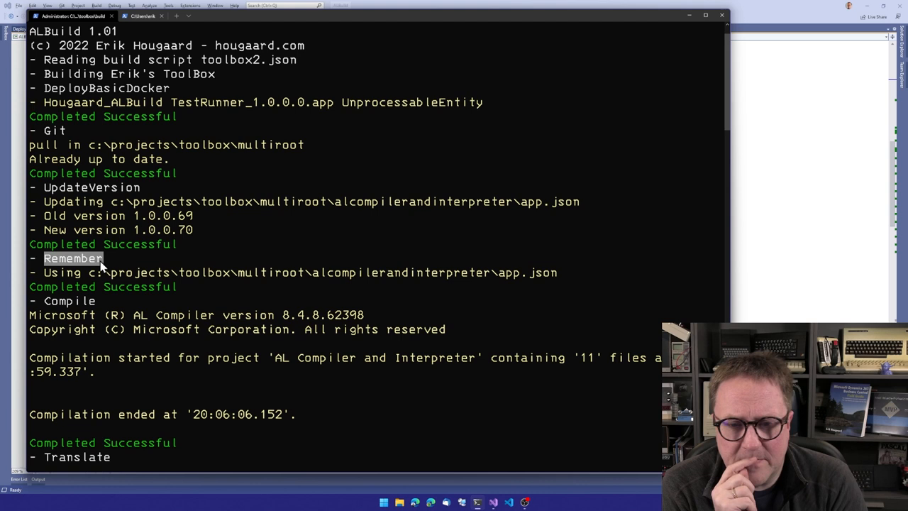
mouse_move(69, 301)
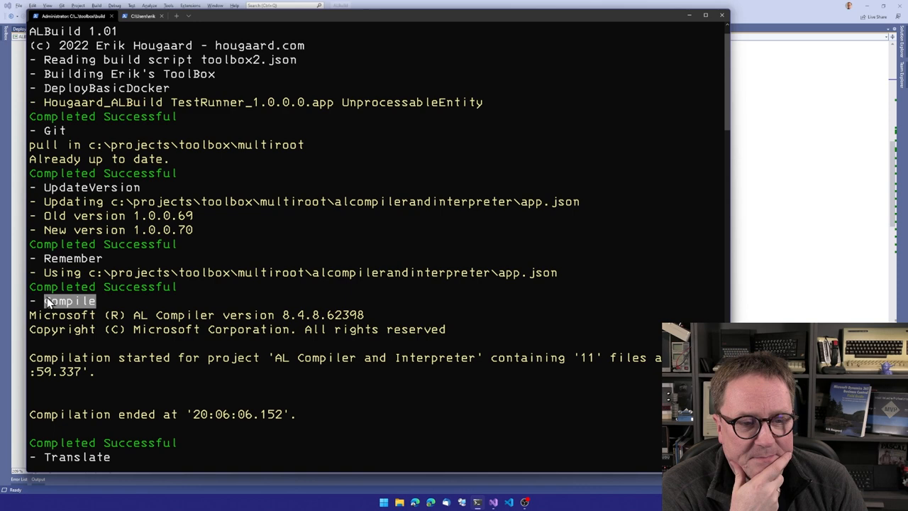
scroll(down, 3)
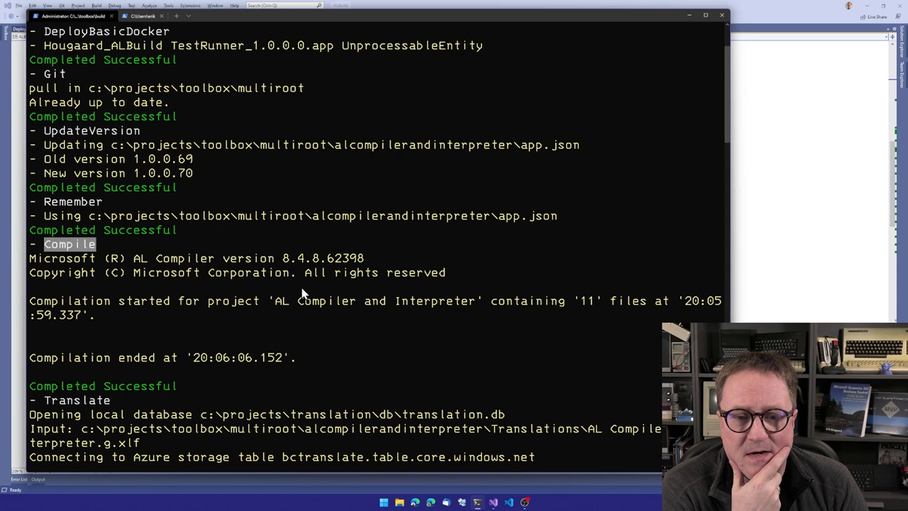
scroll(down, 3)
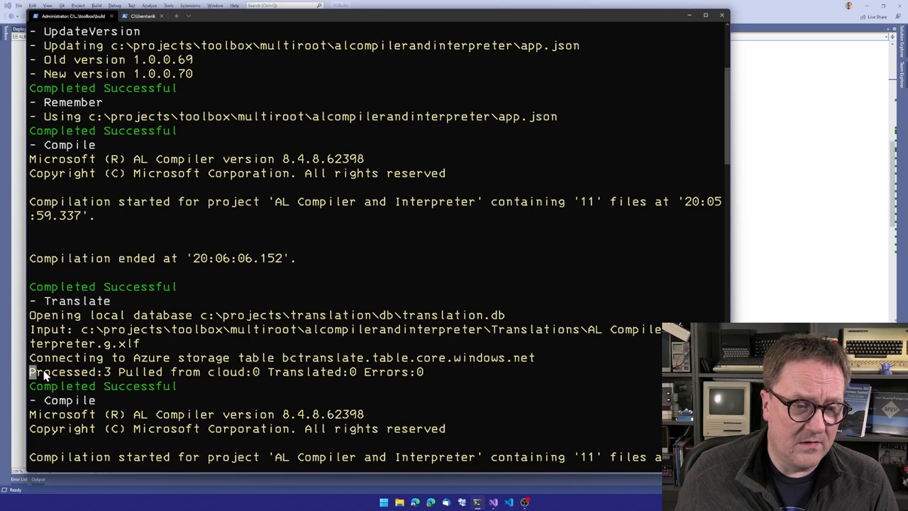
double_click(316, 372)
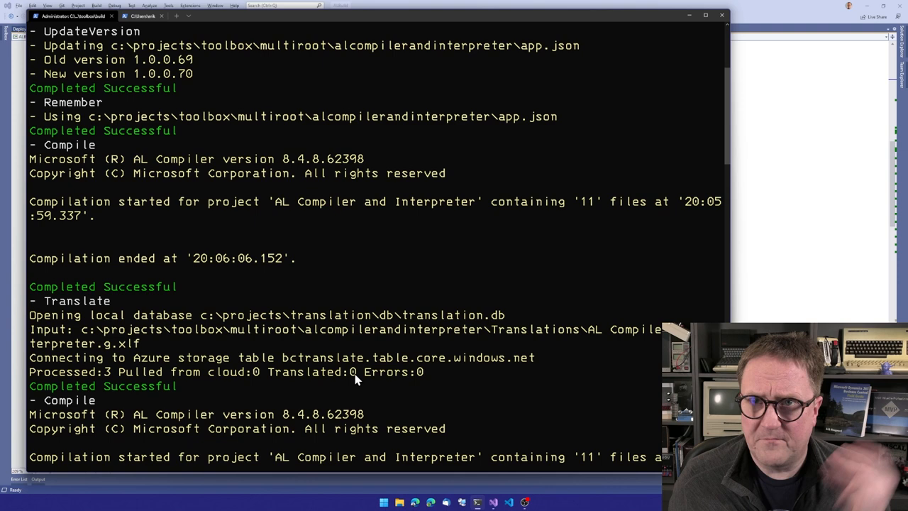
scroll(down, 3)
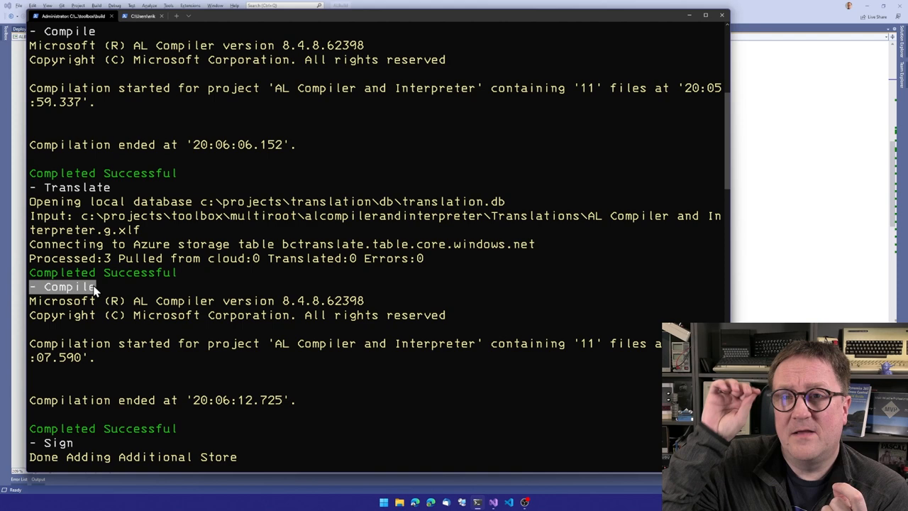
mouse_move(123, 364)
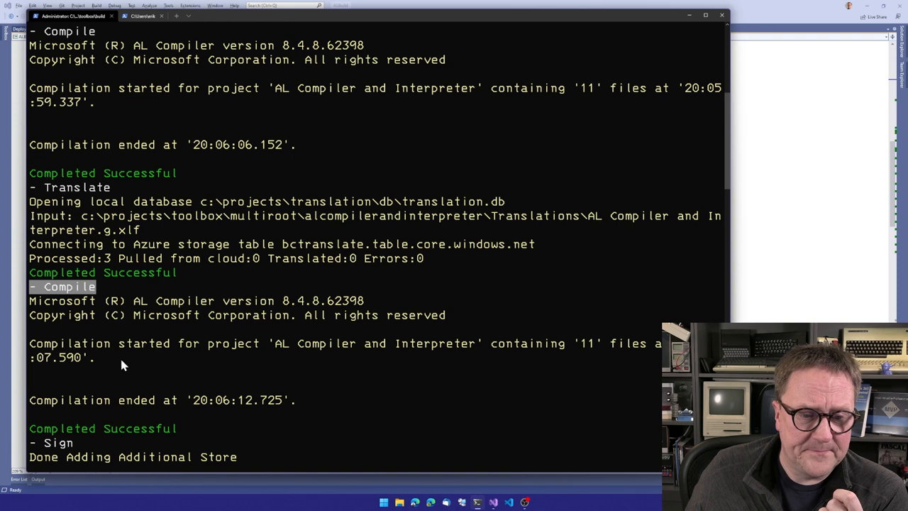
scroll(down, 3)
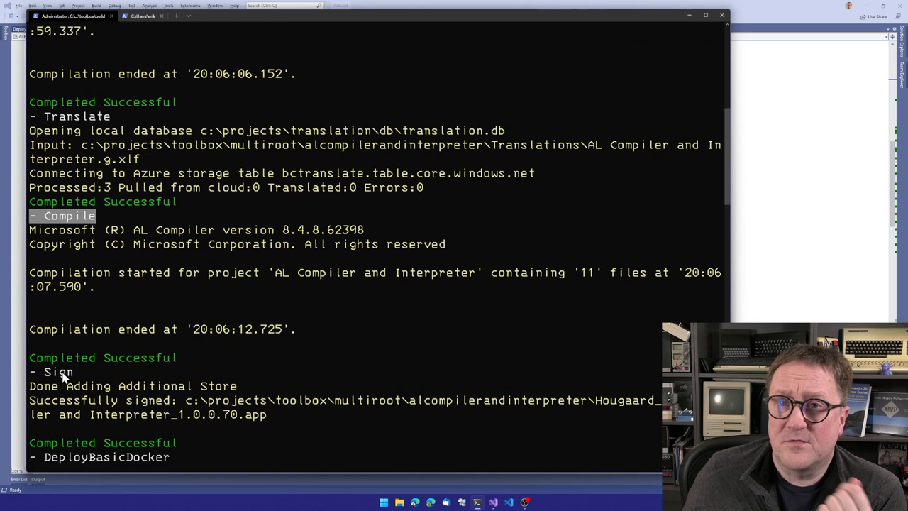
scroll(down, 3)
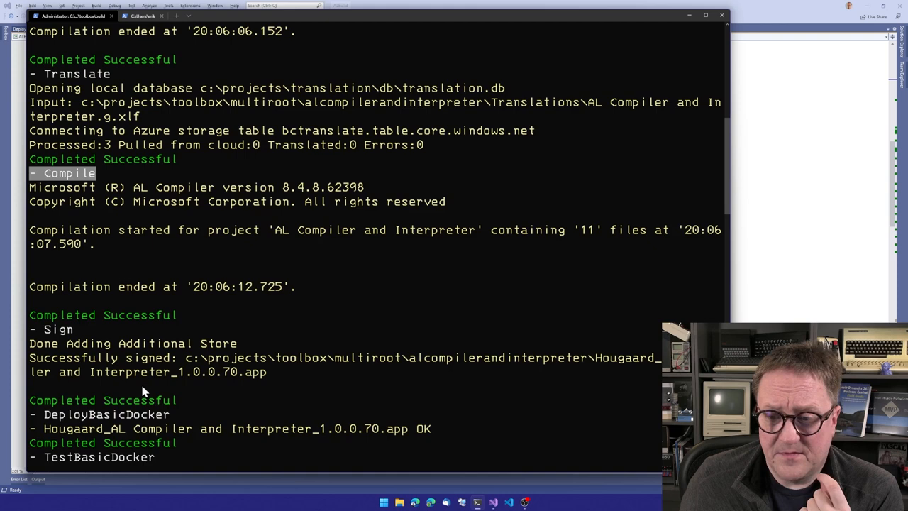
scroll(down, 3)
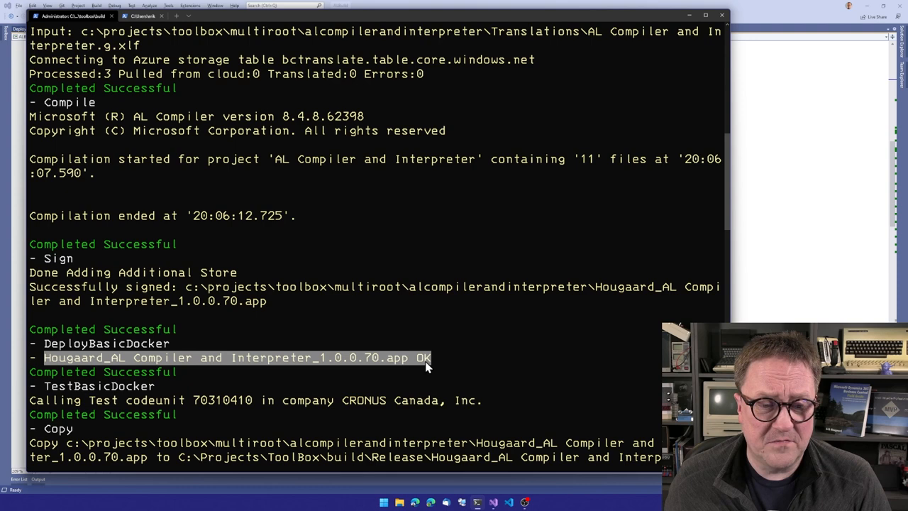
scroll(down, 3)
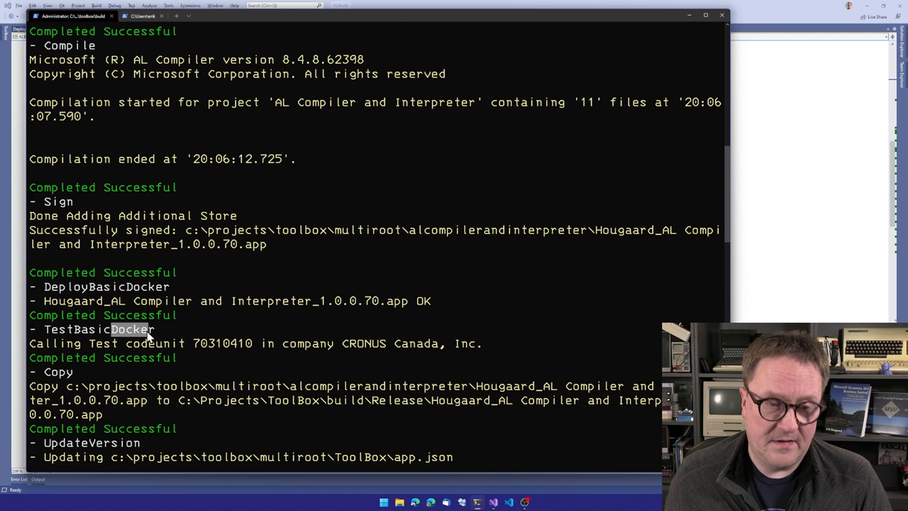
double_click(222, 343)
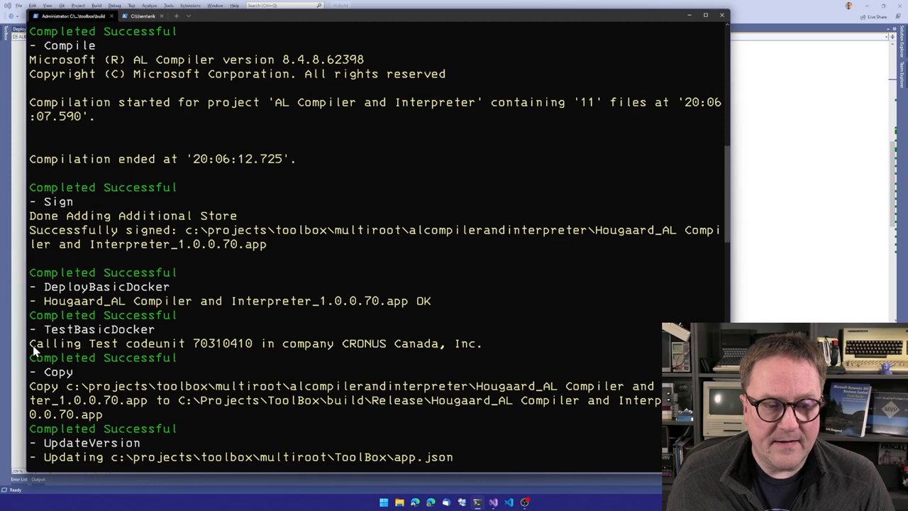
scroll(up, 3)
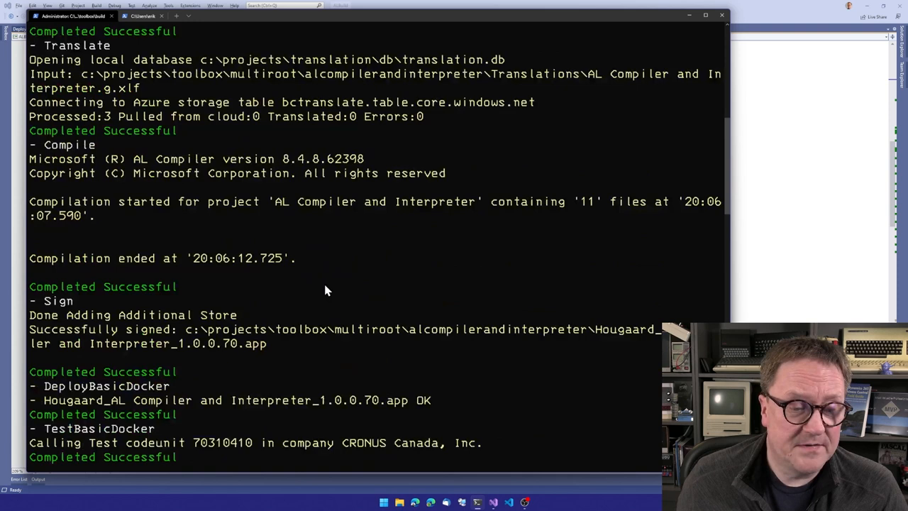
scroll(down, 3)
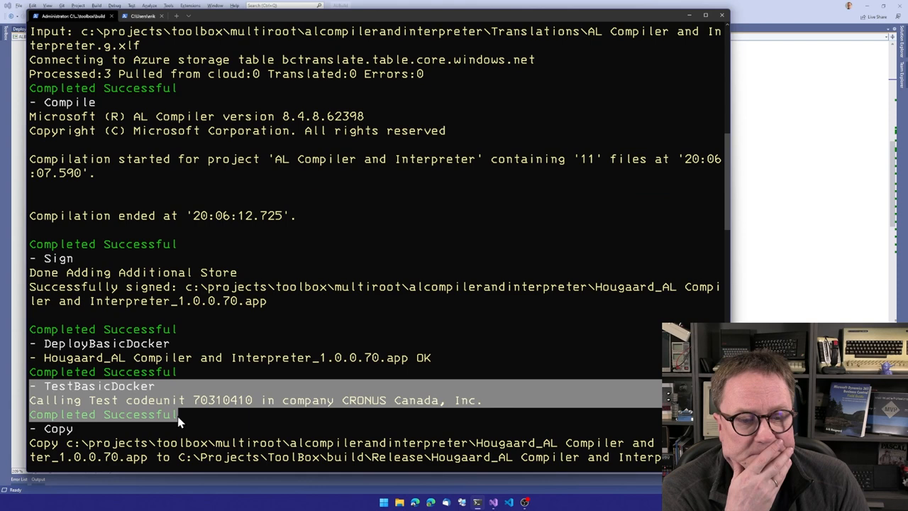
scroll(down, 3)
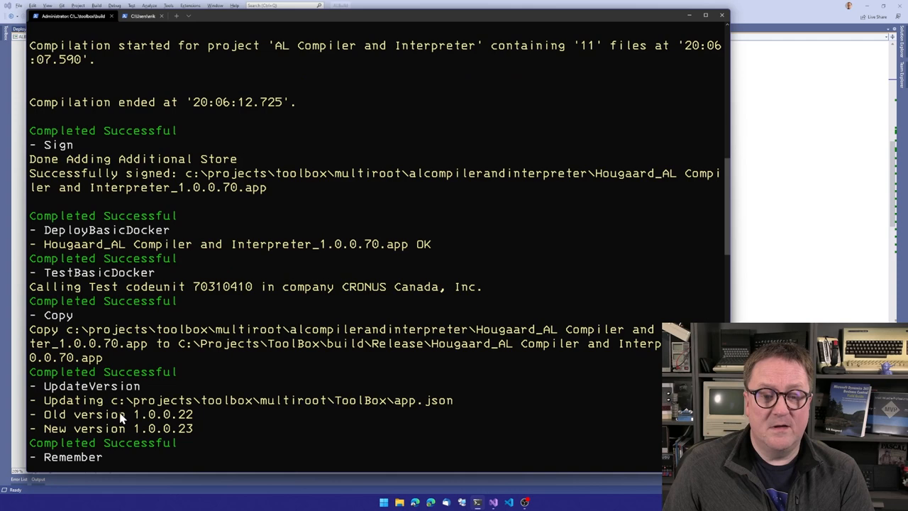
double_click(58, 315)
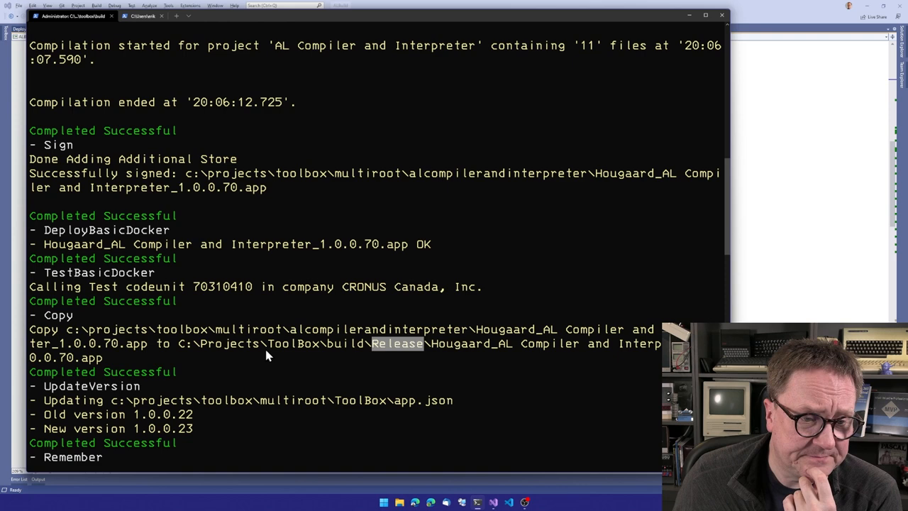
scroll(down, 3)
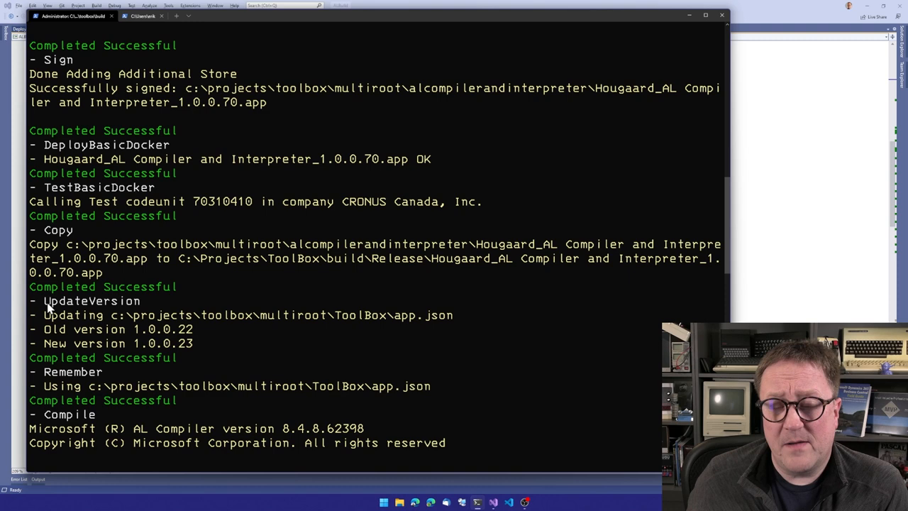
double_click(93, 301)
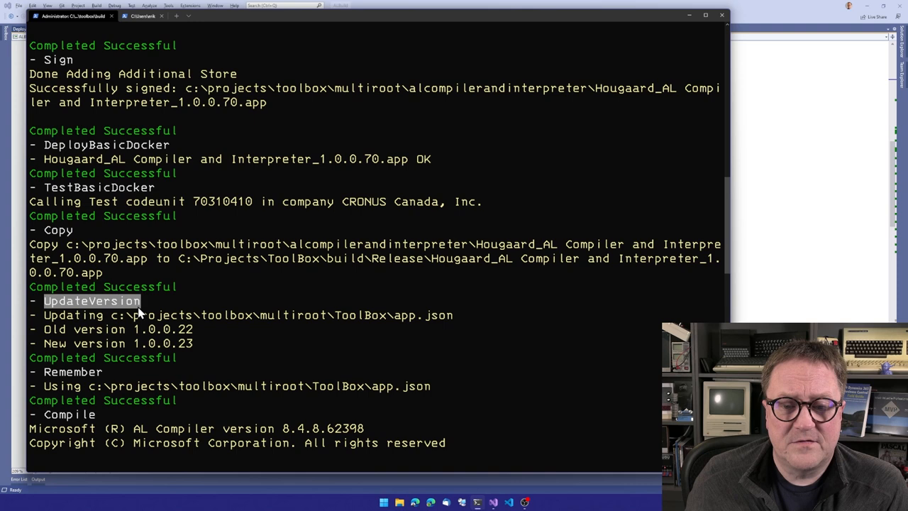
mouse_move(121, 326)
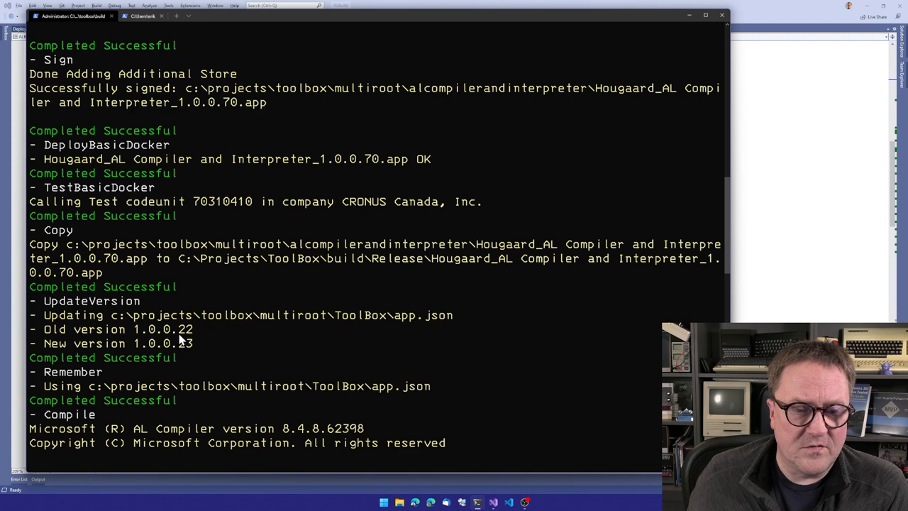
scroll(down, 3)
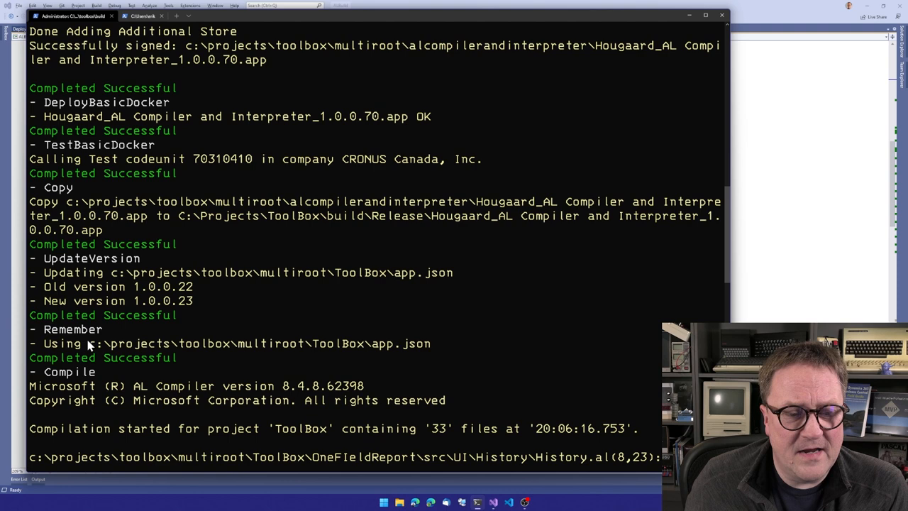
double_click(258, 343)
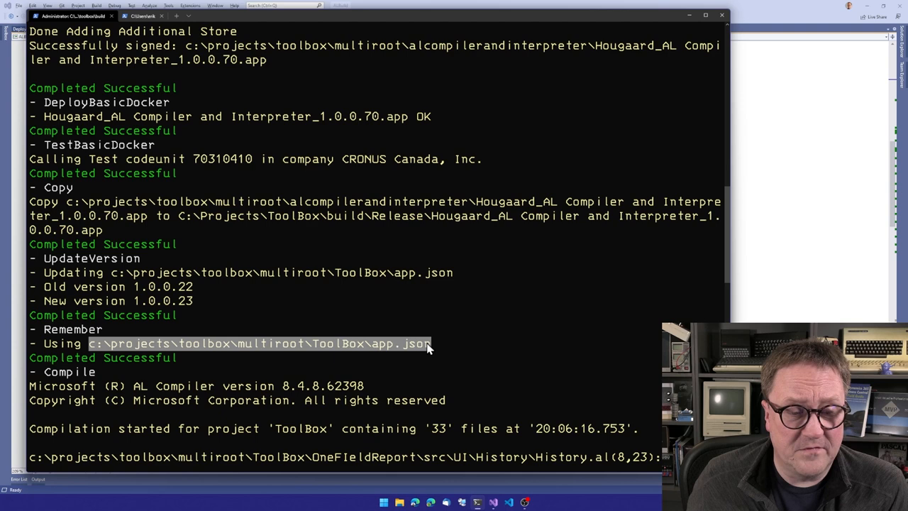
scroll(down, 3)
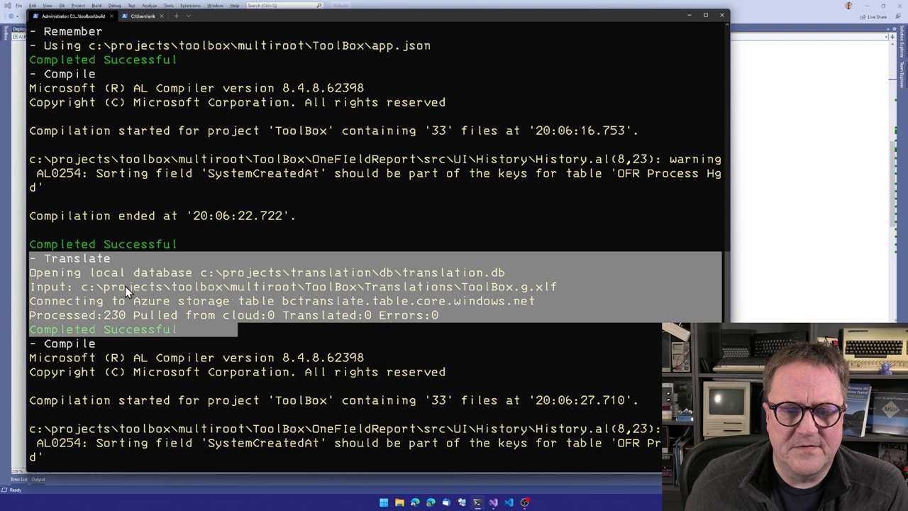
scroll(down, 3)
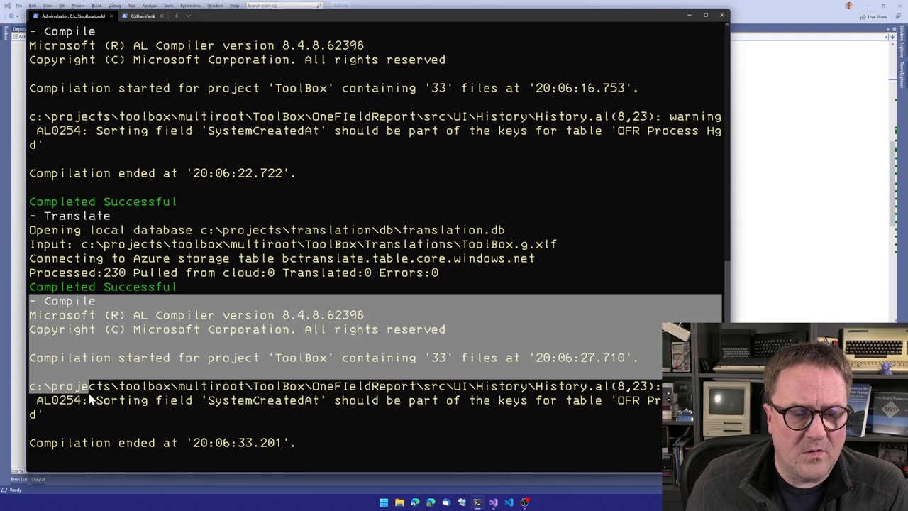
scroll(down, 3)
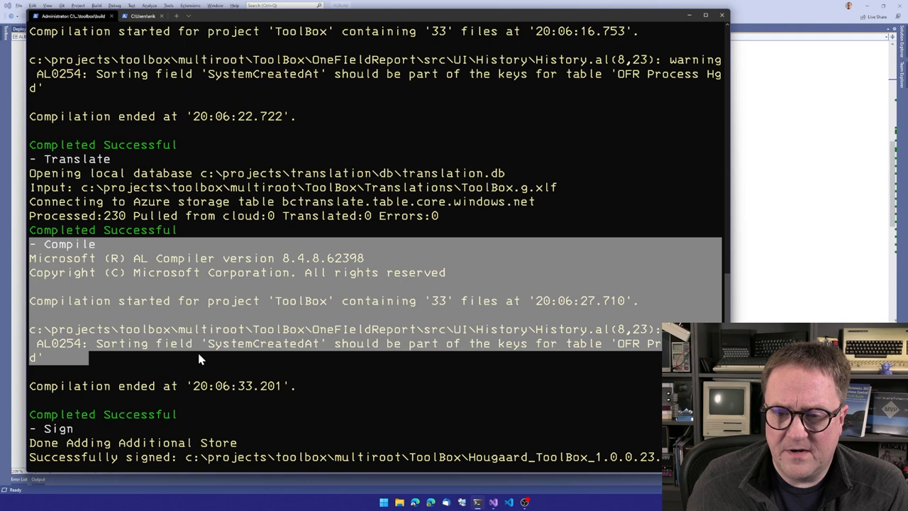
scroll(down, 3)
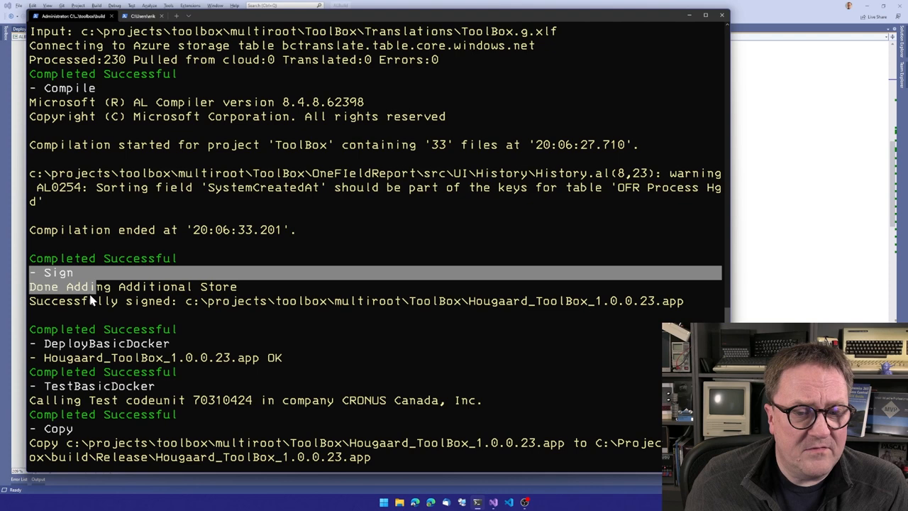
scroll(down, 3)
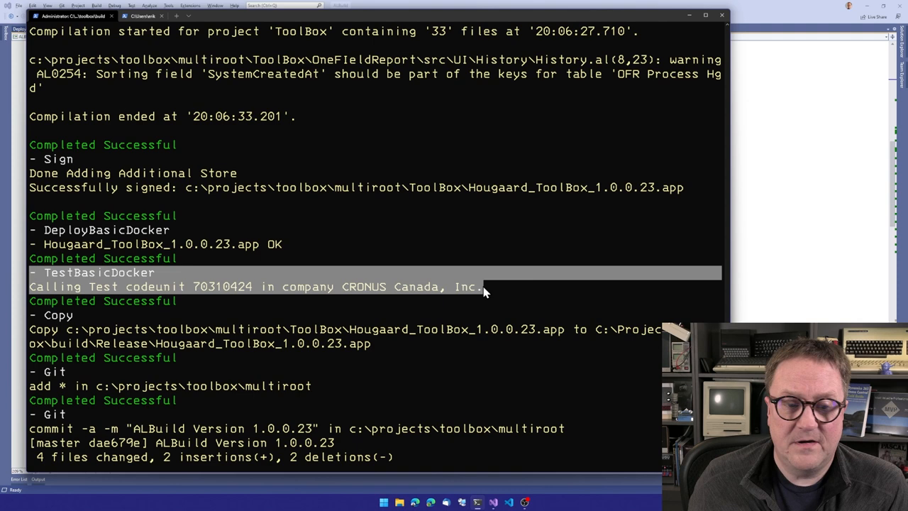
scroll(down, 3)
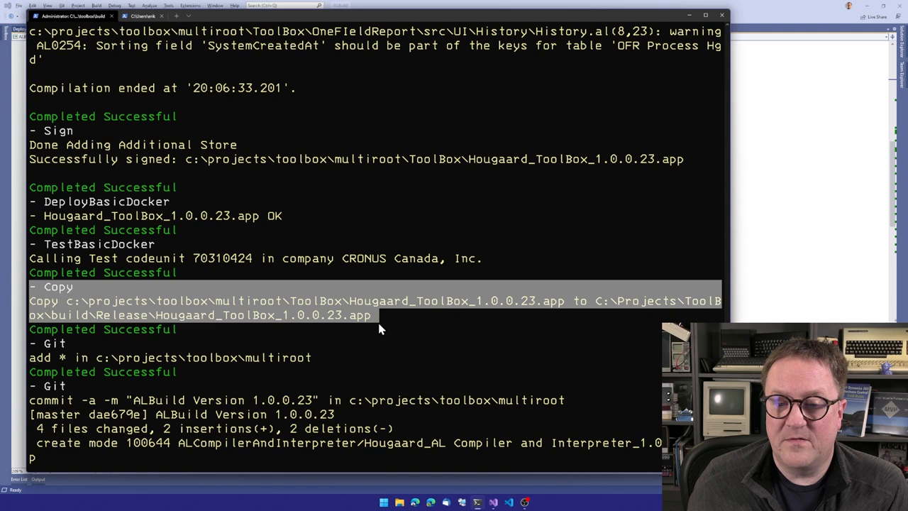
scroll(down, 3)
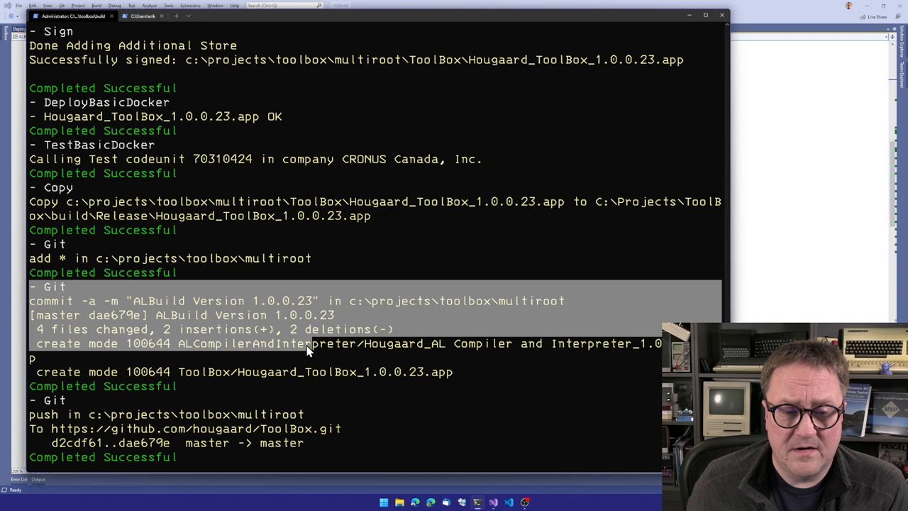
scroll(down, 3)
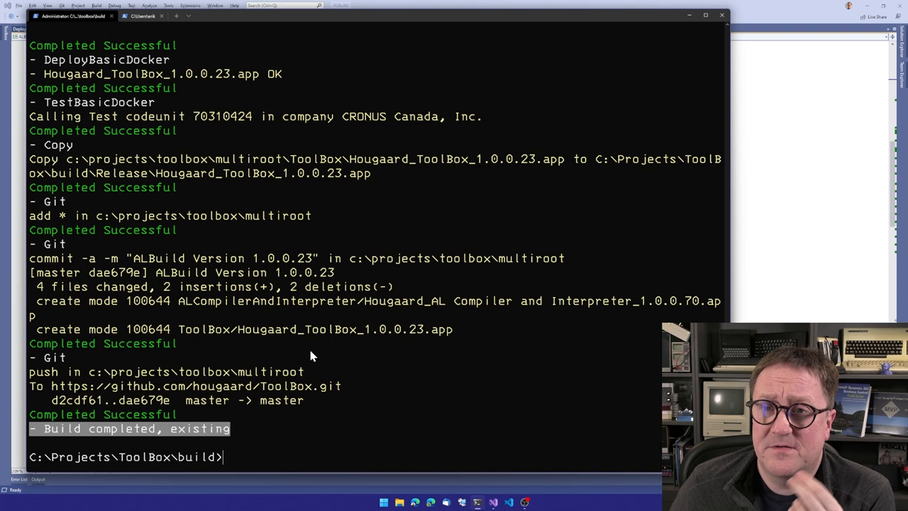
Step: Rerun build through the ToolBox 1.0.0.24 push, then launch VS Code with 'code'
text(build)
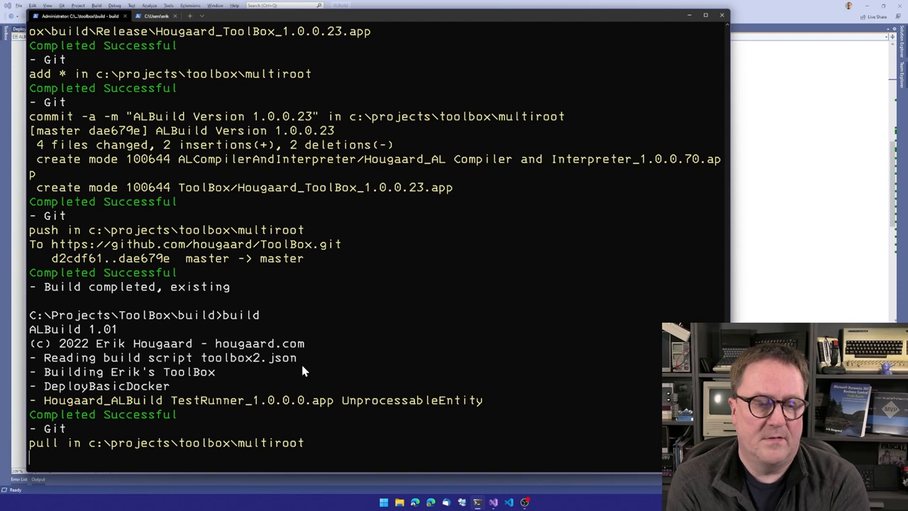
scroll(down, 3)
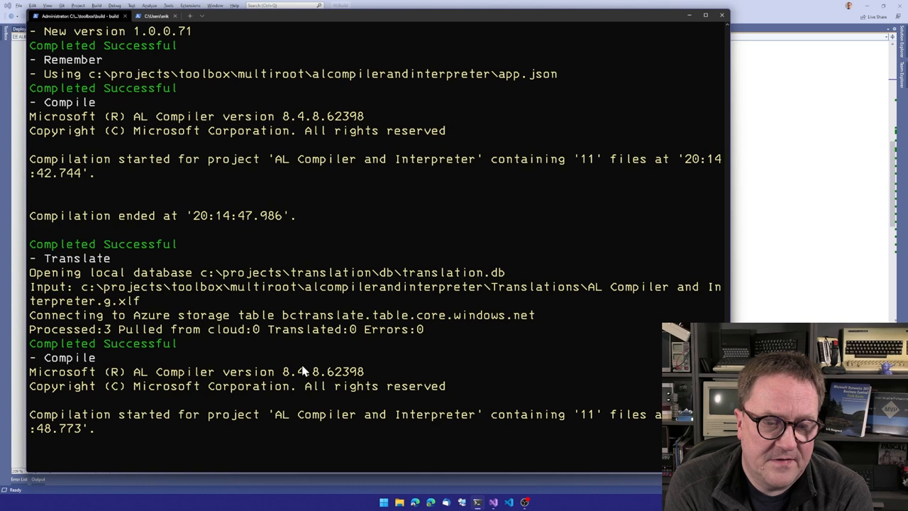
scroll(down, 3)
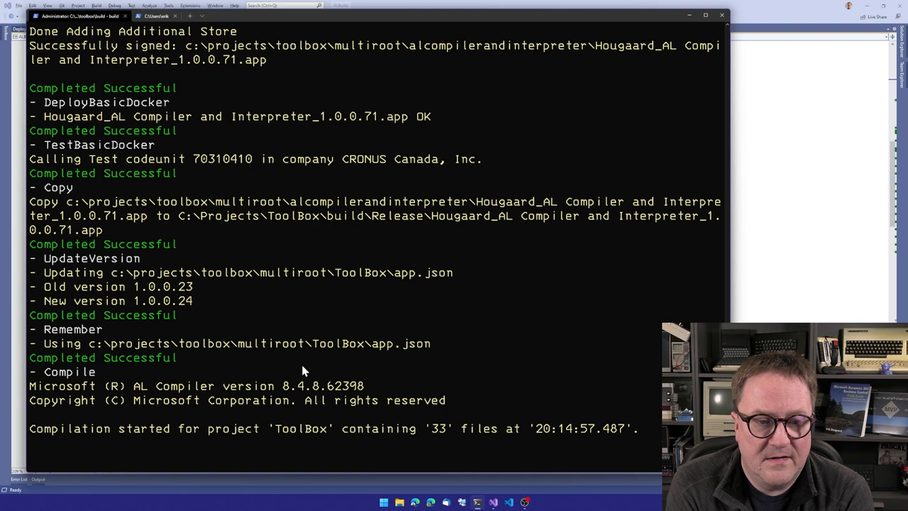
scroll(down, 3)
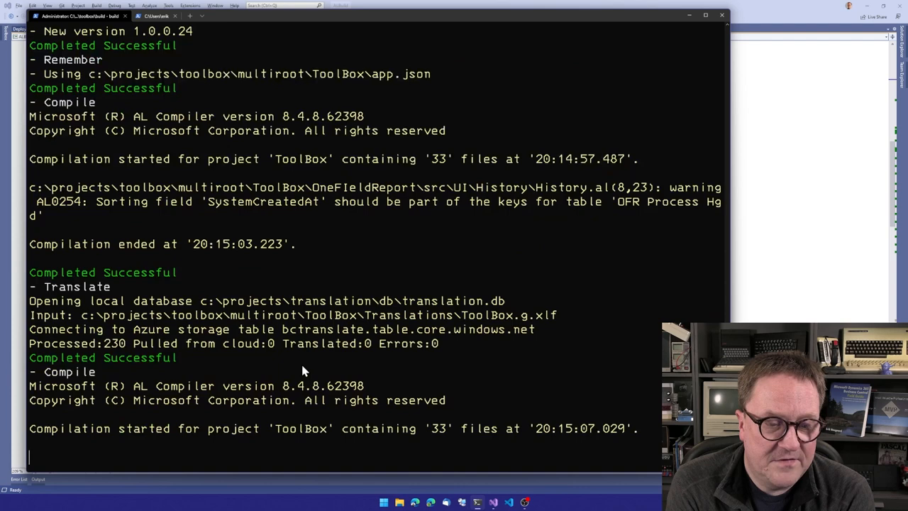
scroll(down, 3)
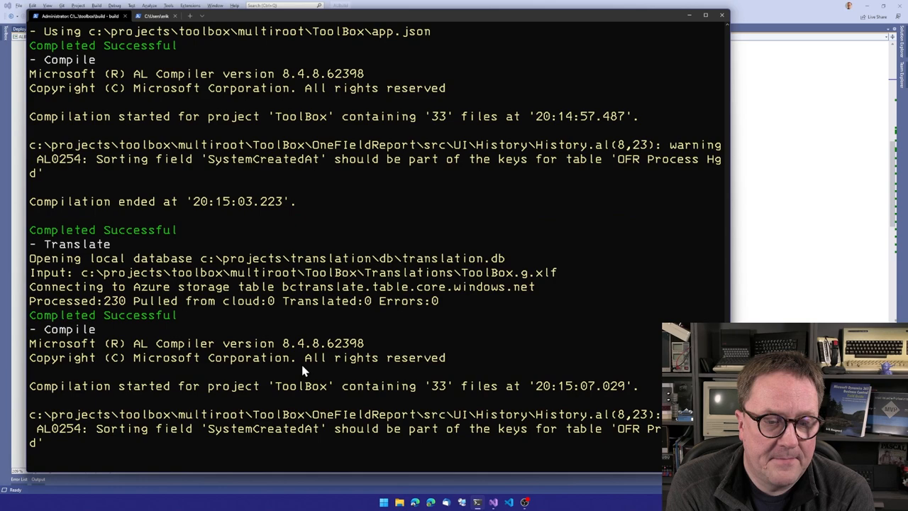
scroll(down, 3)
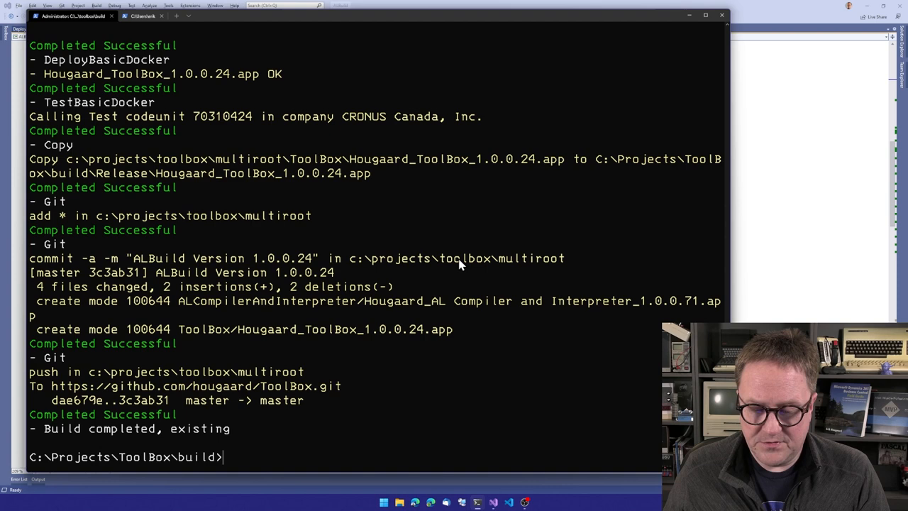
text(code)
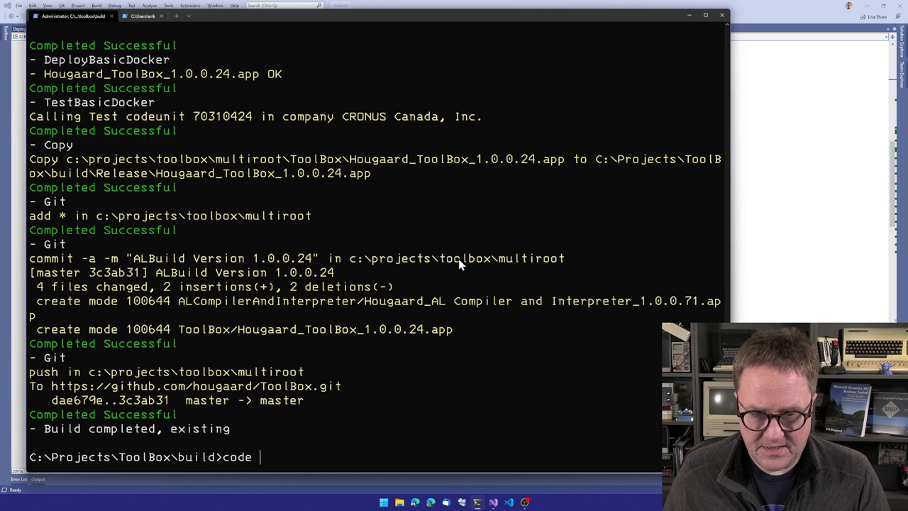
key(Return)
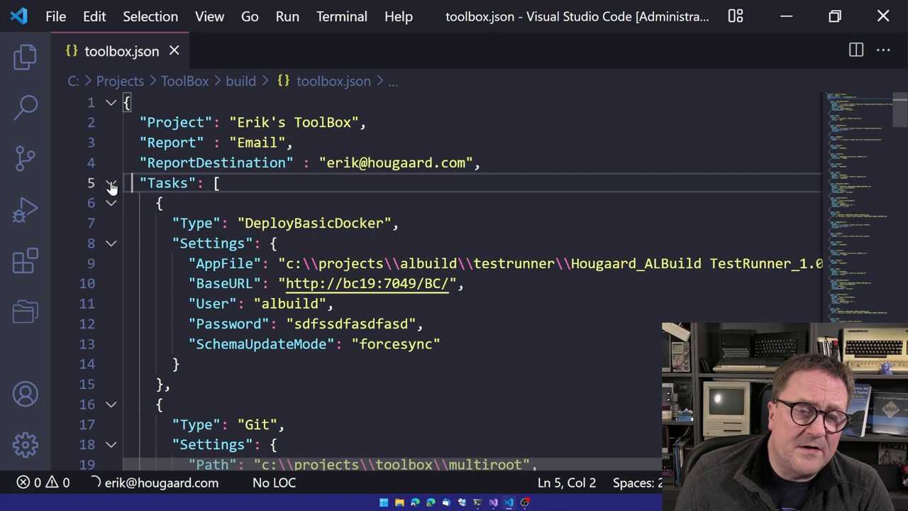
Step: Scroll toolbox.json down to the DeployBasicDocker and Git pull tasks
scroll(down, 3)
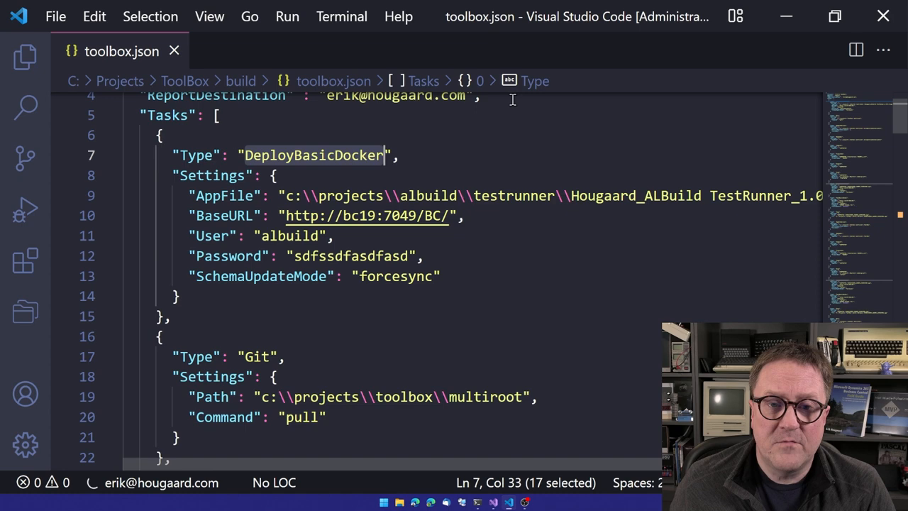
text(DeploySaaS)
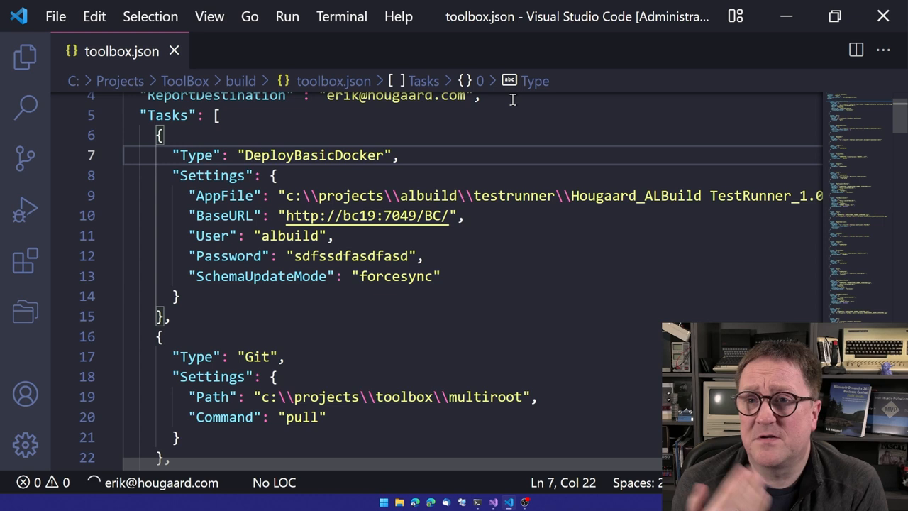
click(164, 196)
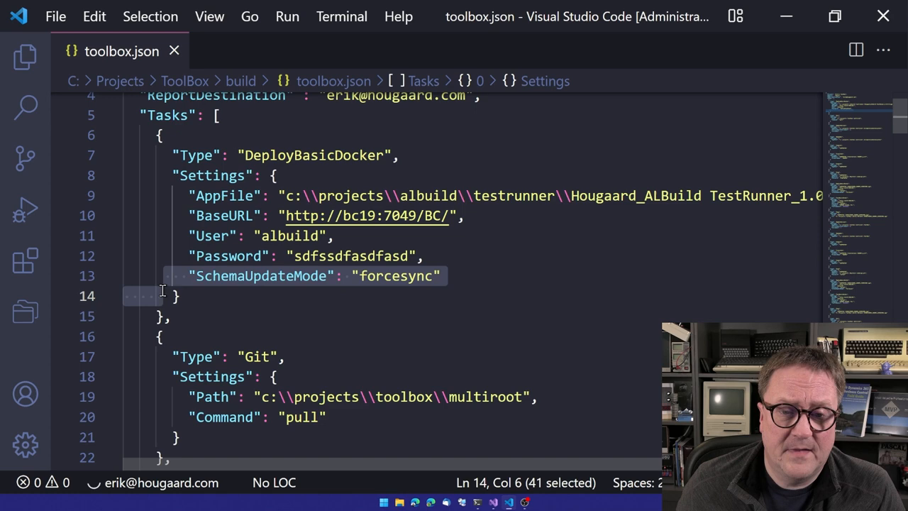
click(341, 296)
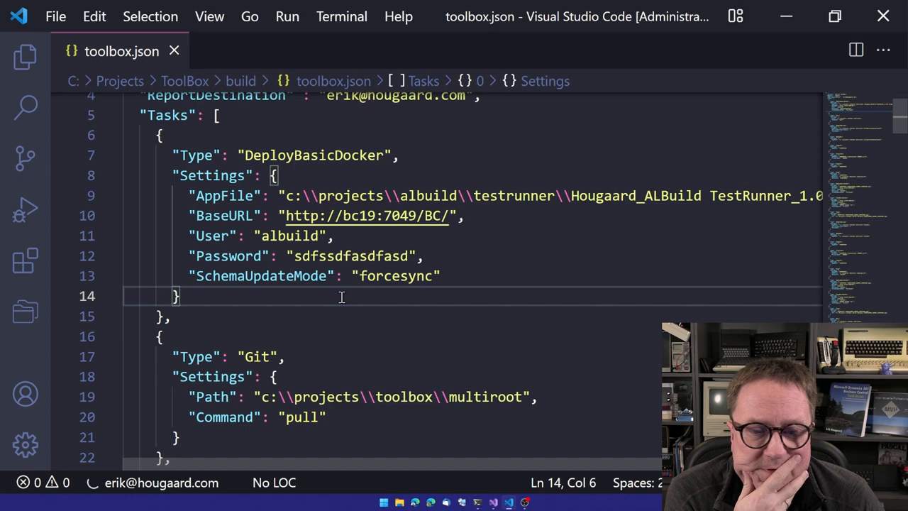
scroll(down, 3)
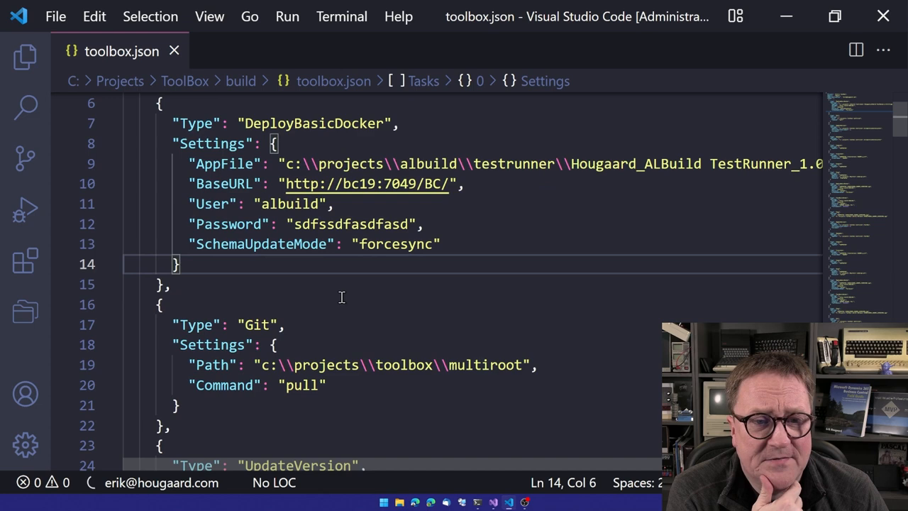
double_click(257, 363)
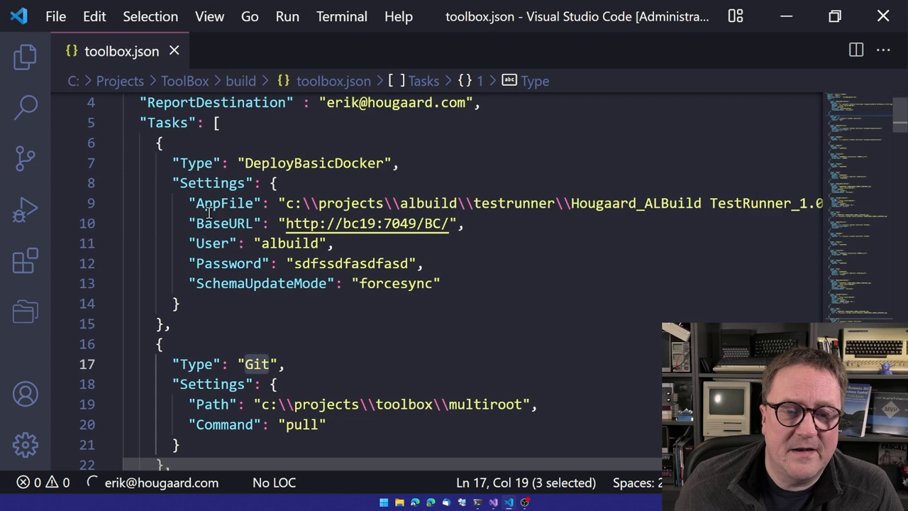
scroll(down, 3)
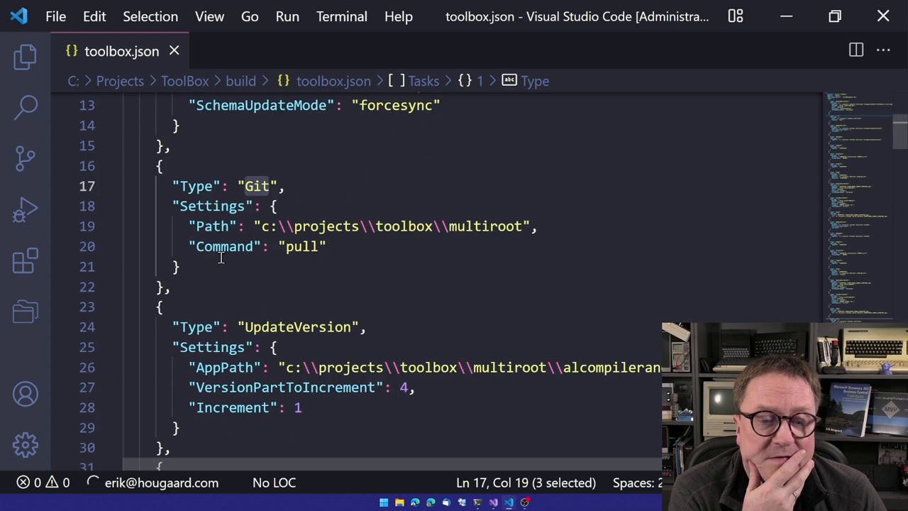
click(255, 225)
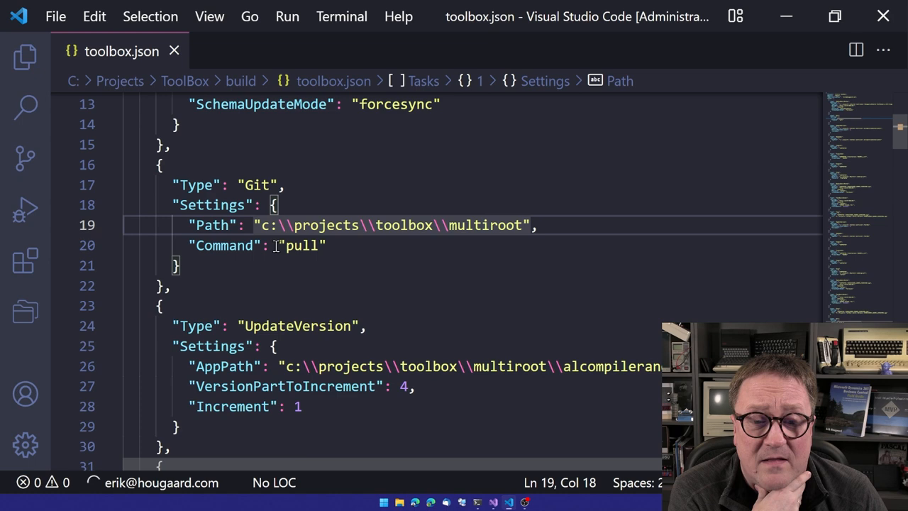
double_click(301, 245)
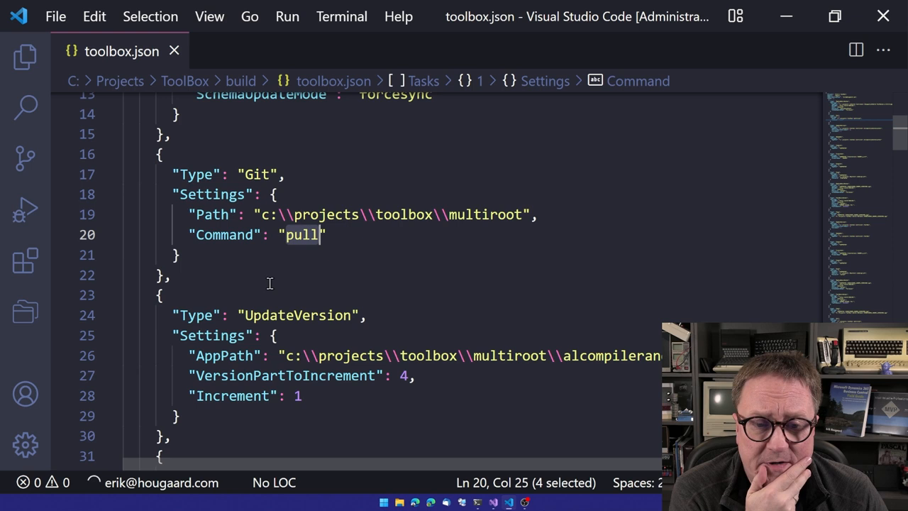
scroll(down, 3)
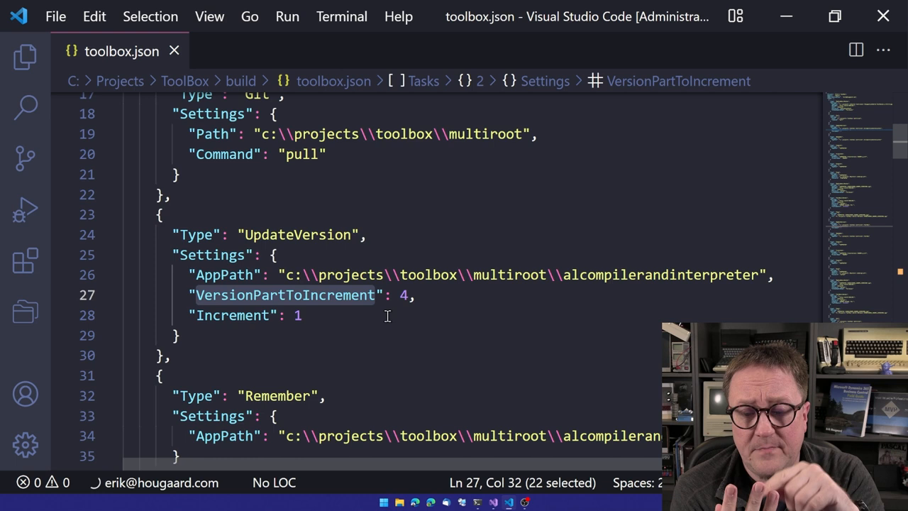
click(405, 295)
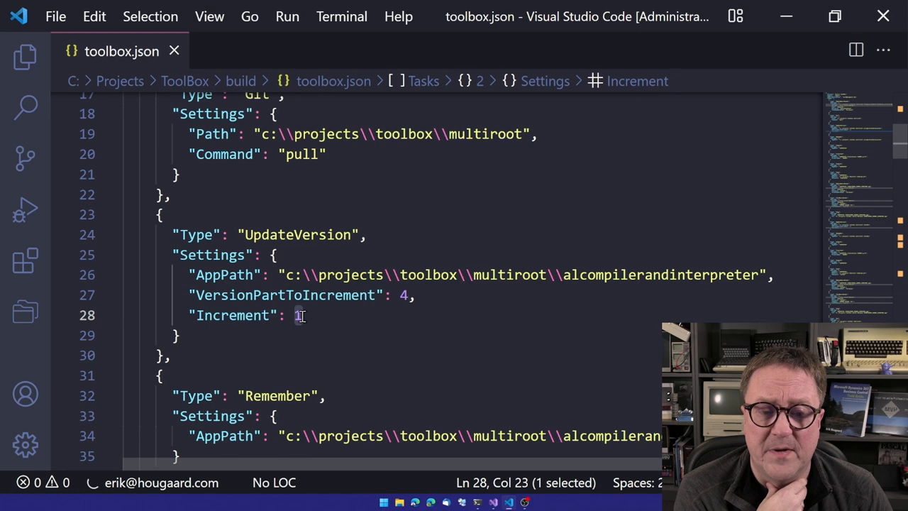
scroll(down, 3)
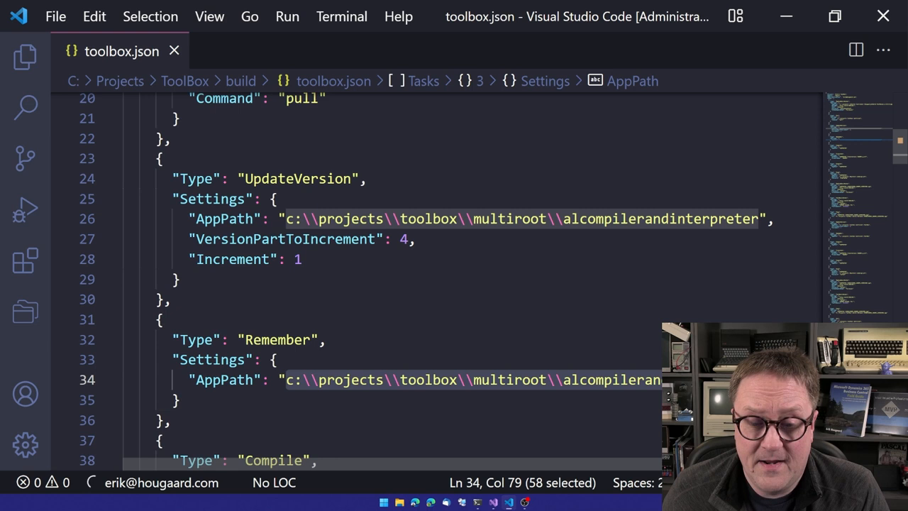
scroll(down, 3)
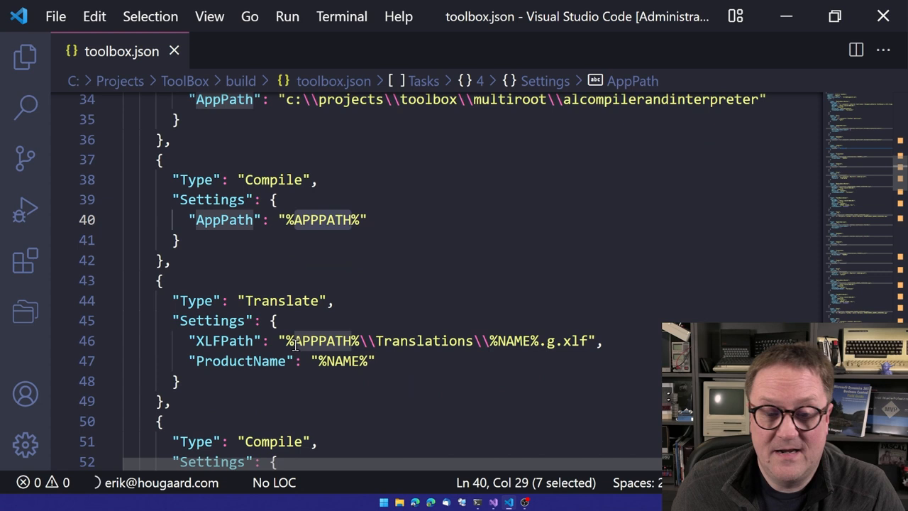
mouse_move(230, 337)
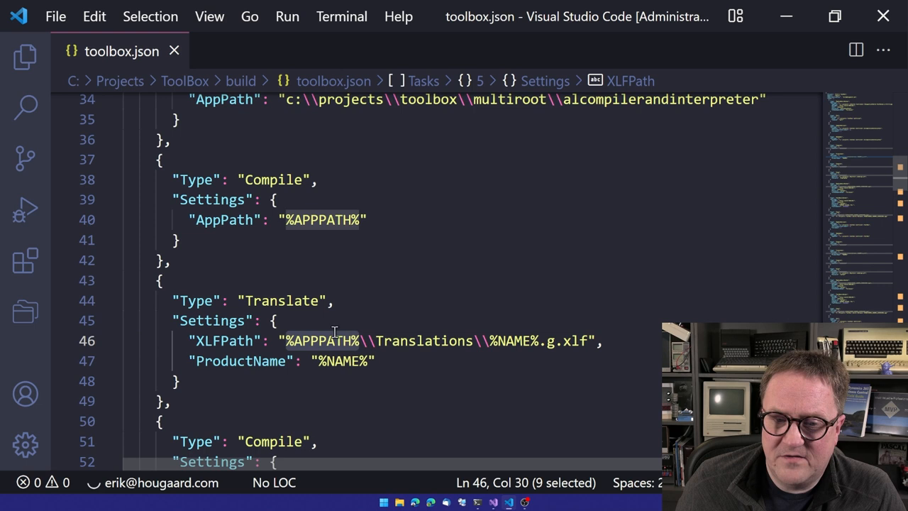
mouse_move(489, 340)
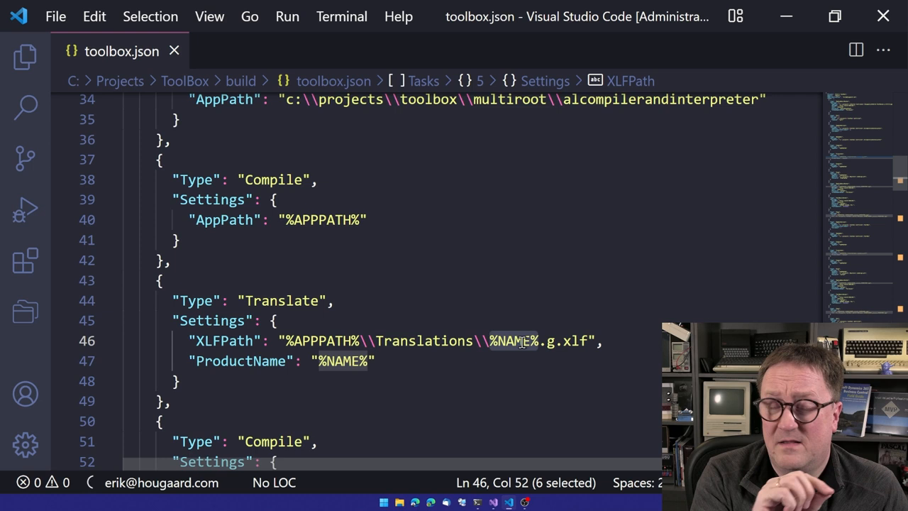
click(341, 360)
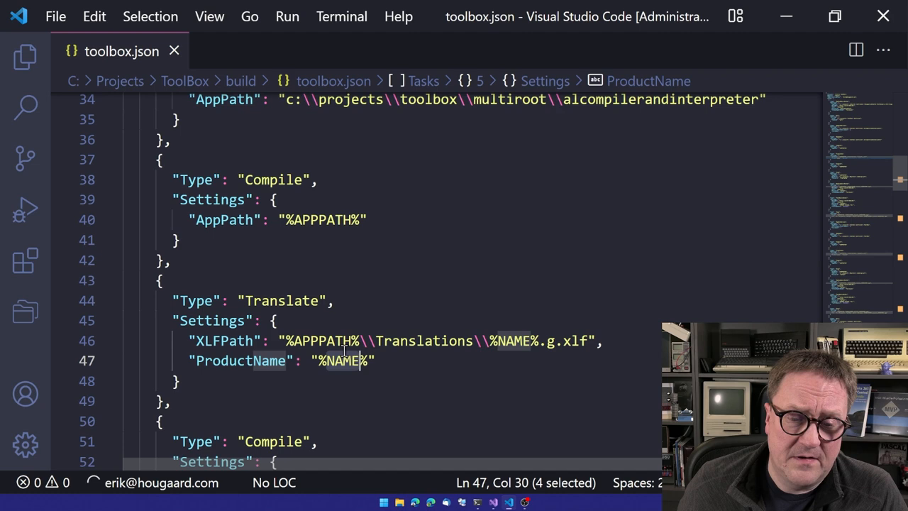
scroll(down, 3)
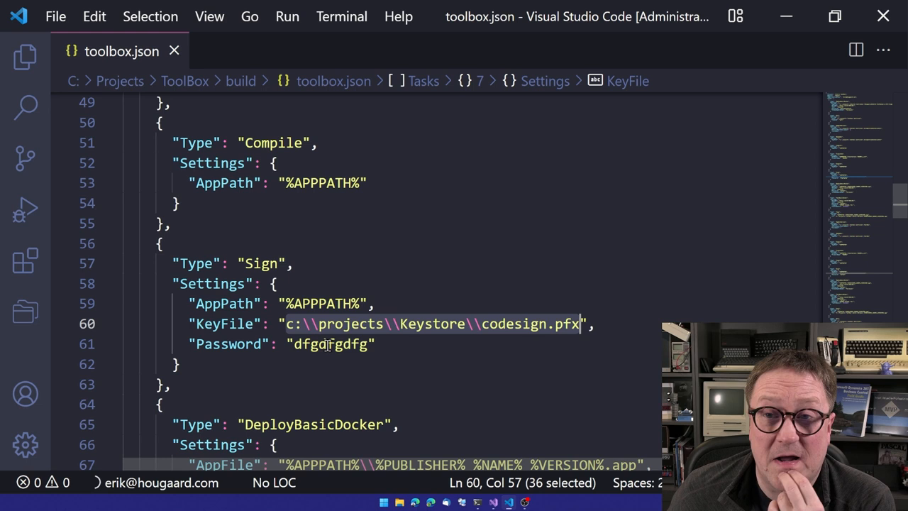
scroll(down, 3)
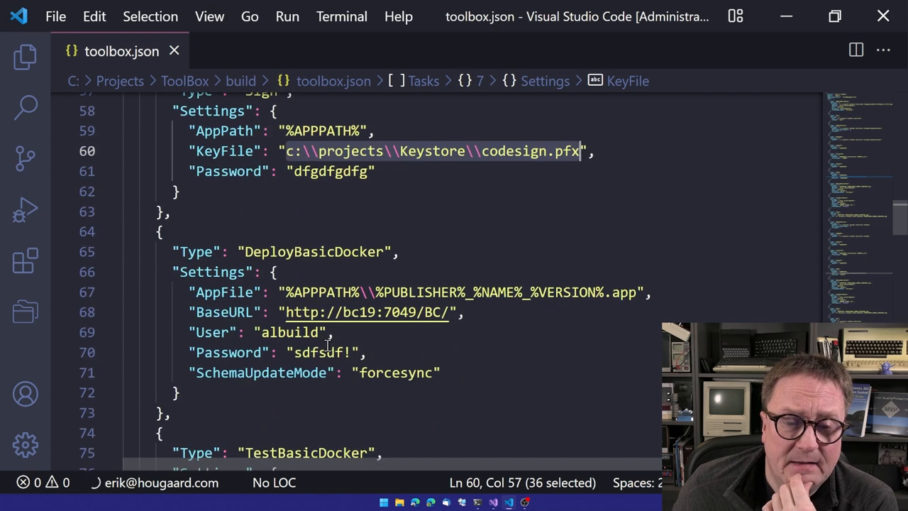
scroll(down, 3)
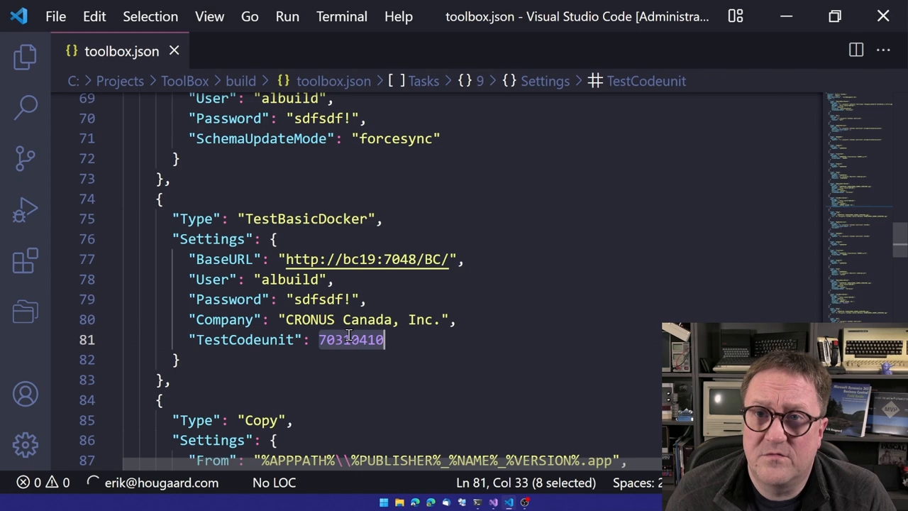
Step: Open \projects\albuild\TestRunner in a new VS Code window from the terminal
key(ctrl+Home)
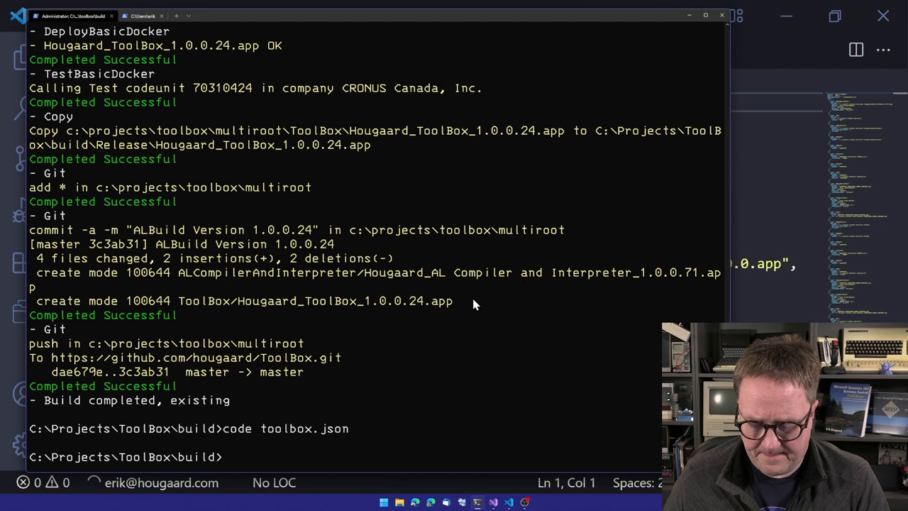
text(code \projects\albuild\)
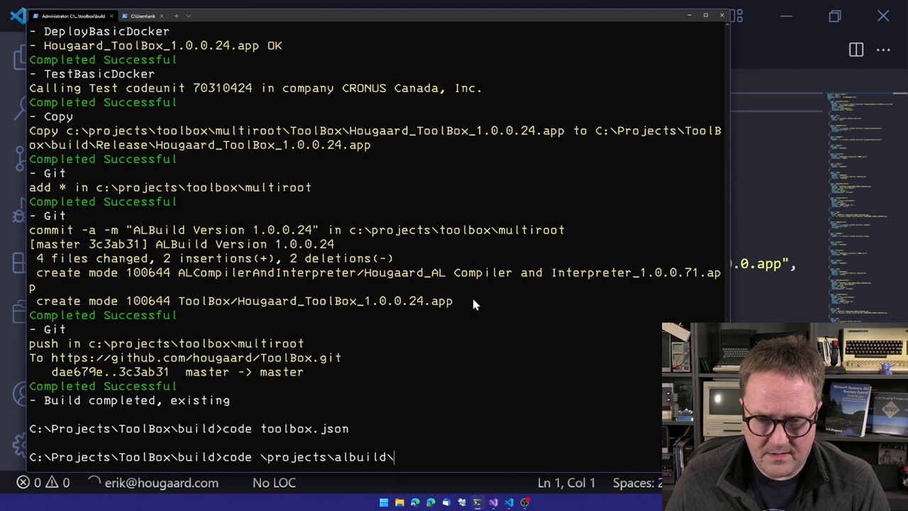
key(Return)
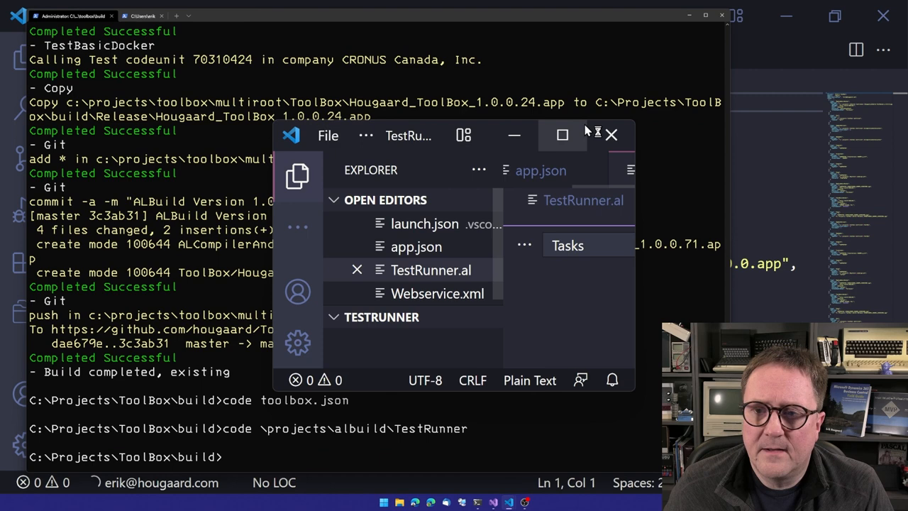
Step: Maximize the TestRunner window showing TestRunner.al, codeunit 99999
click(562, 135)
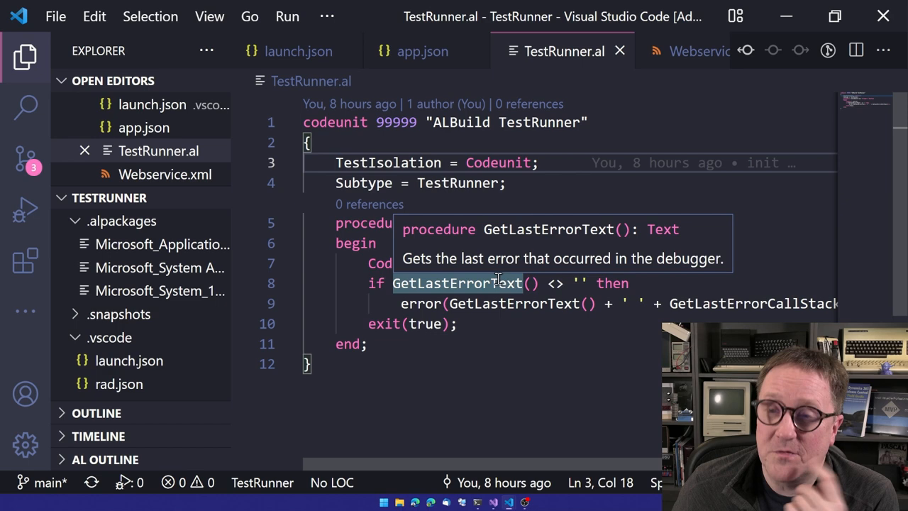
mouse_move(195, 234)
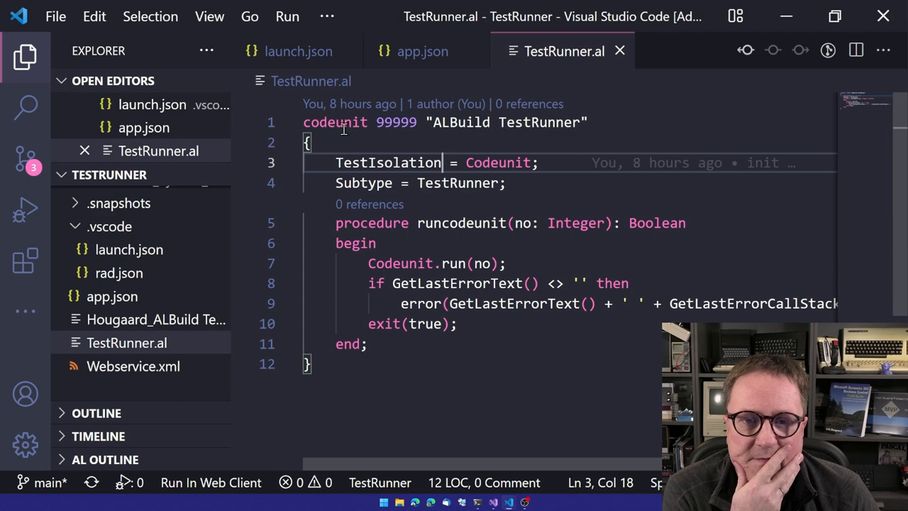
mouse_move(432, 363)
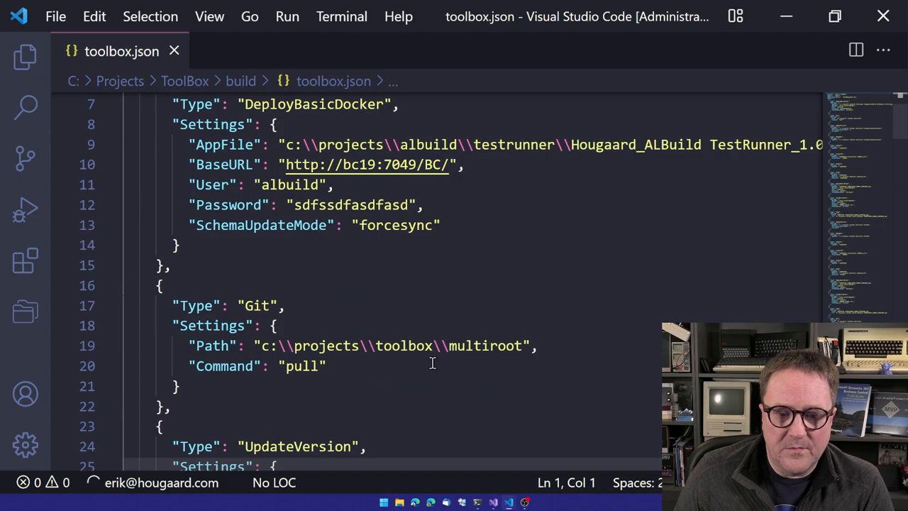
scroll(down, 3)
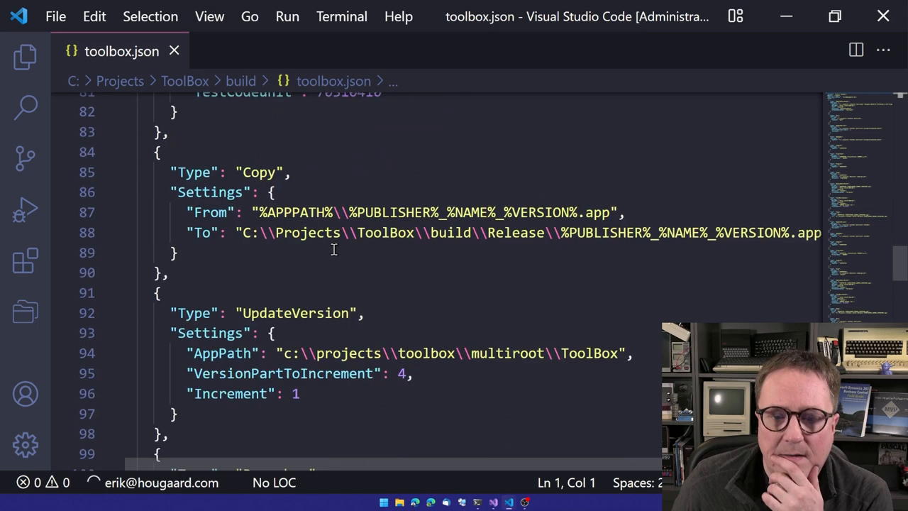
scroll(down, 3)
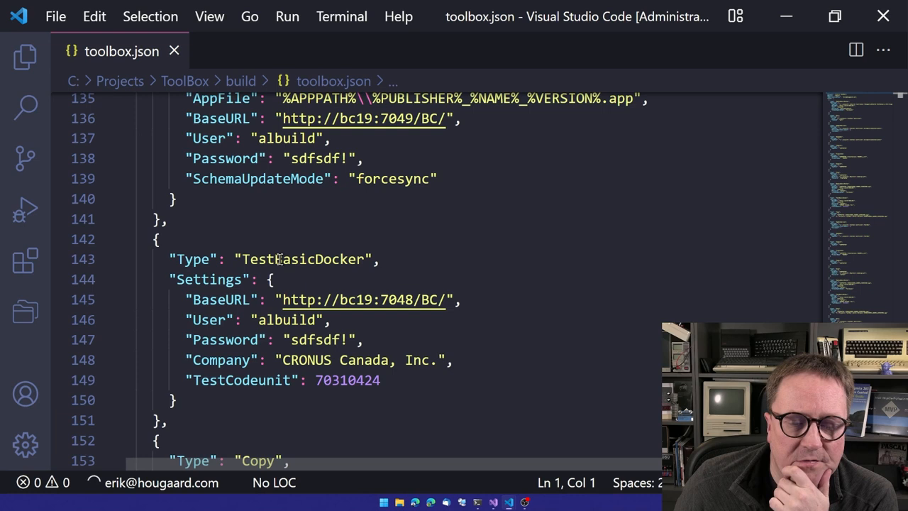
double_click(348, 380)
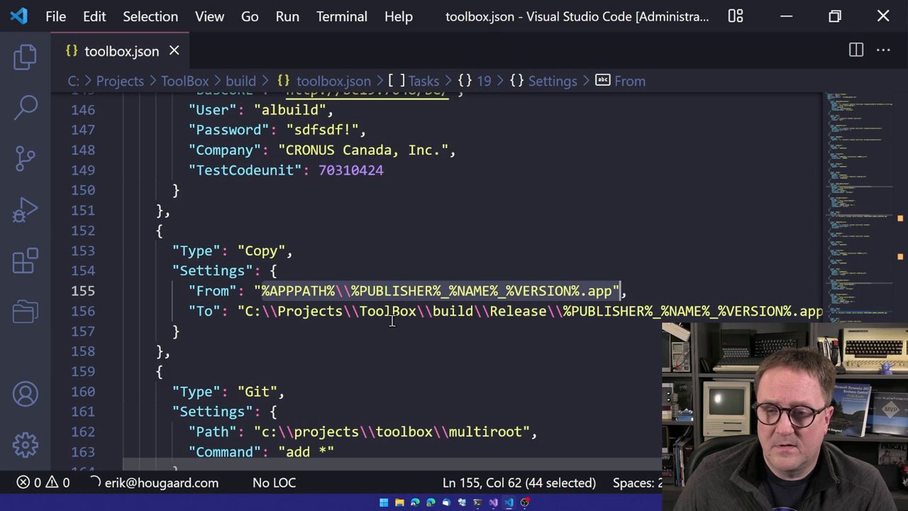
scroll(down, 3)
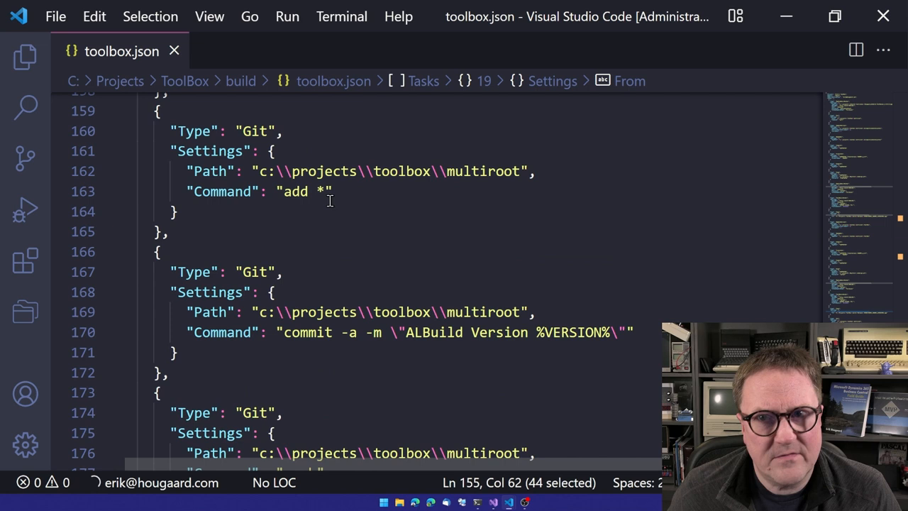
click(319, 190)
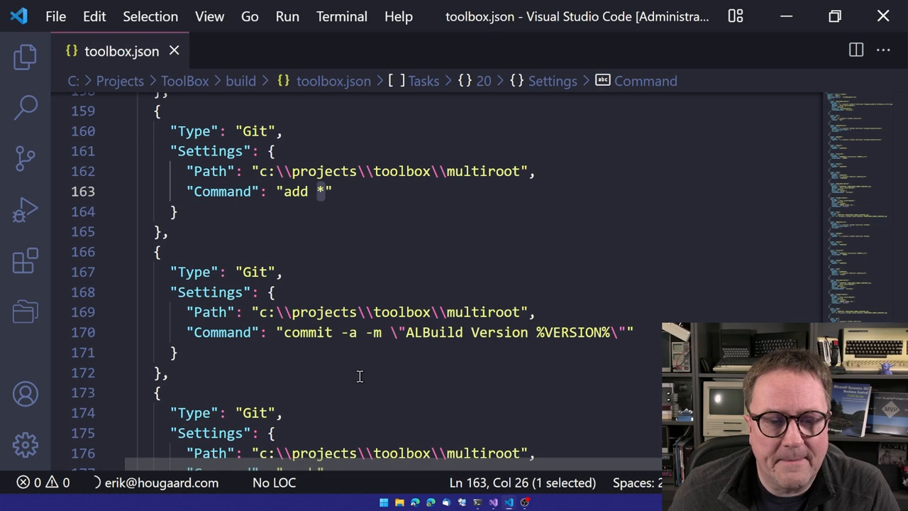
scroll(down, 3)
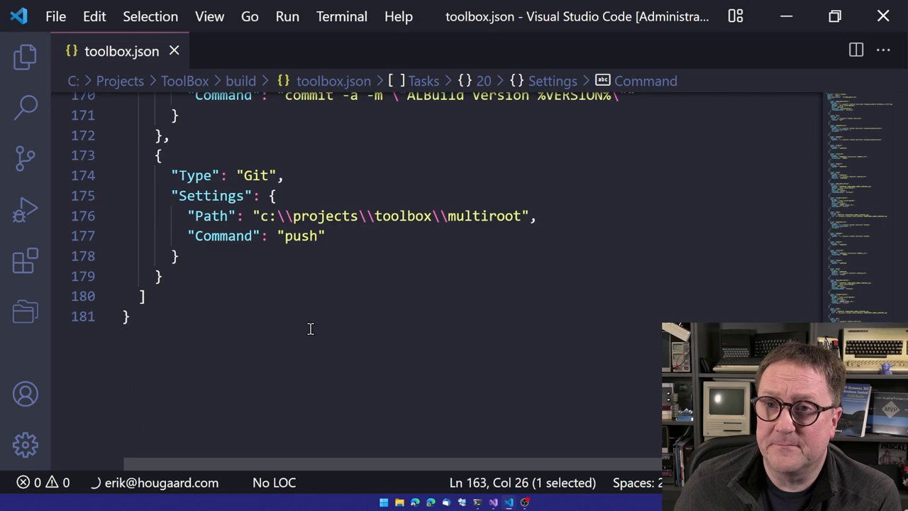
scroll(up, 3)
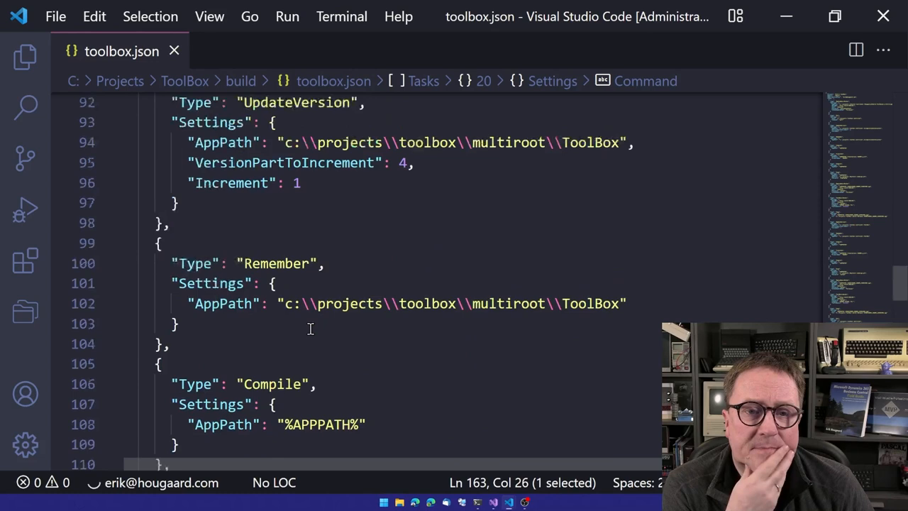
Step: Scroll Program.cs Main down to the switch dispatching each task type
scroll(up, 3)
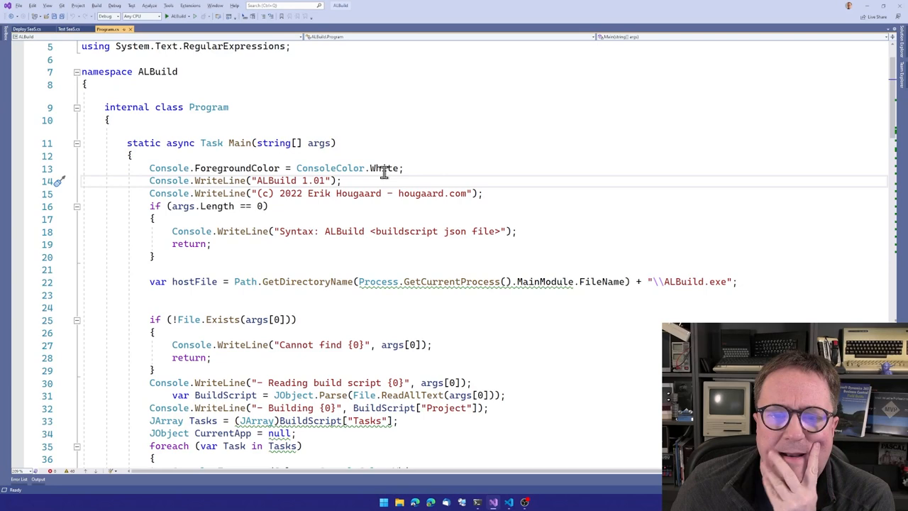
scroll(down, 3)
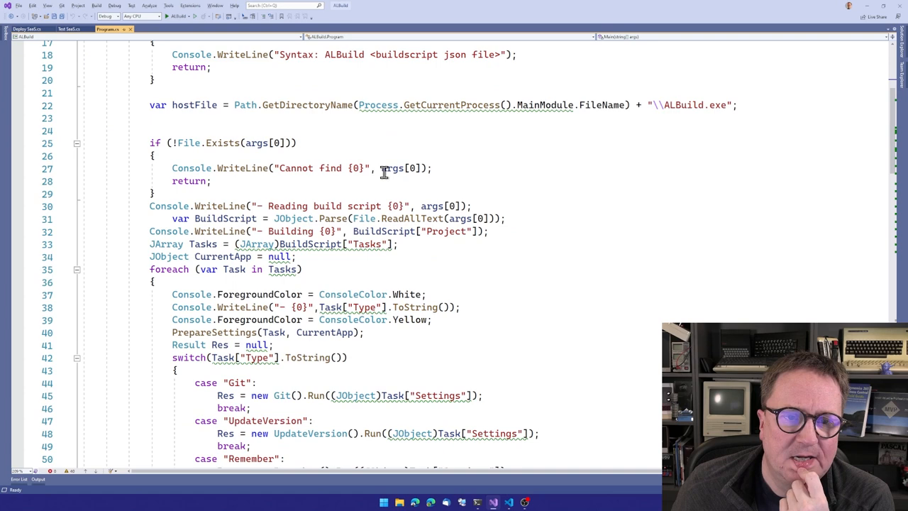
scroll(down, 3)
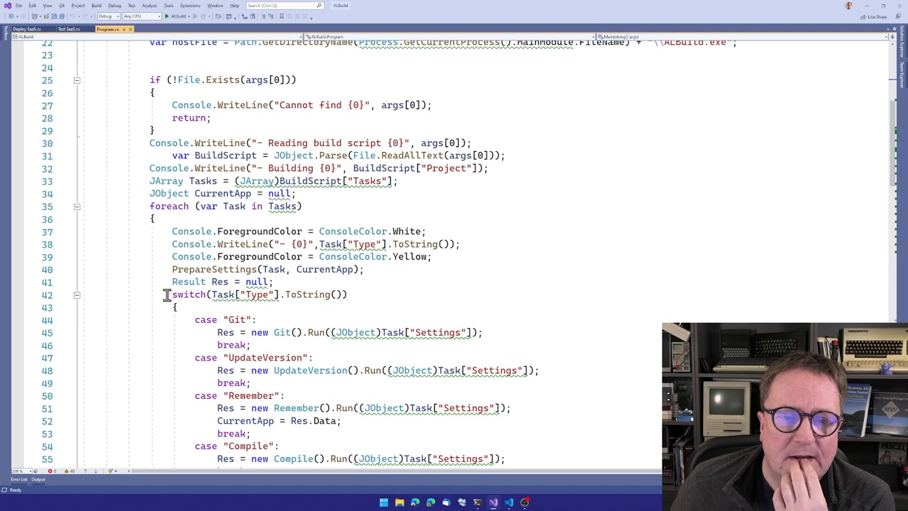
scroll(down, 3)
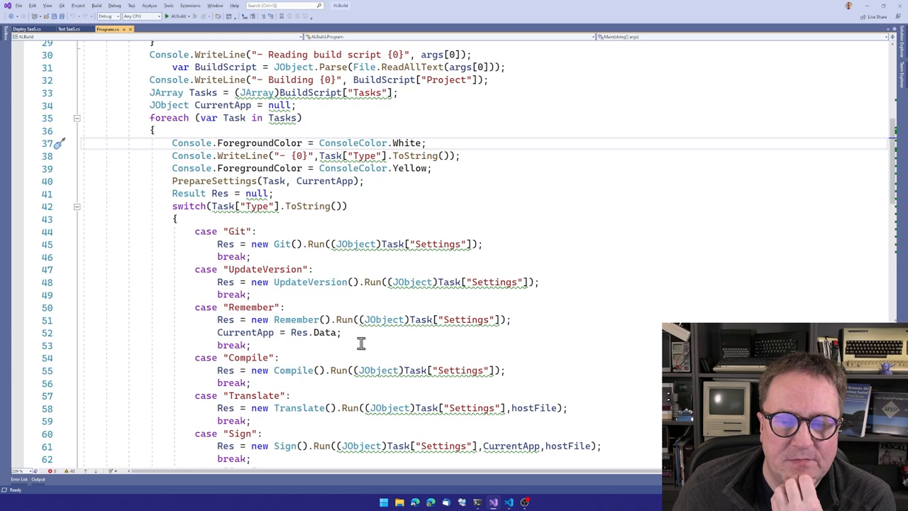
Step: Scroll through DeploySaaS.cs RunAsync upload code and select MultipartFormDataContent
scroll(down, 3)
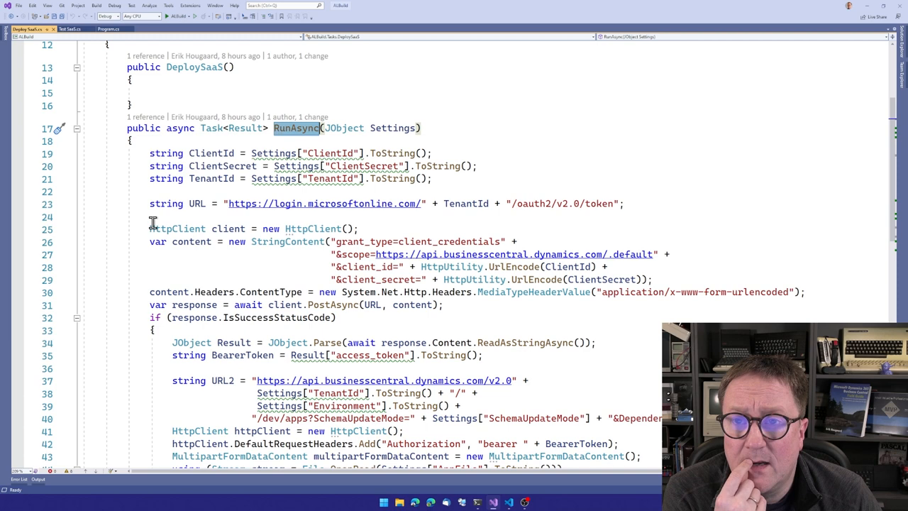
scroll(down, 3)
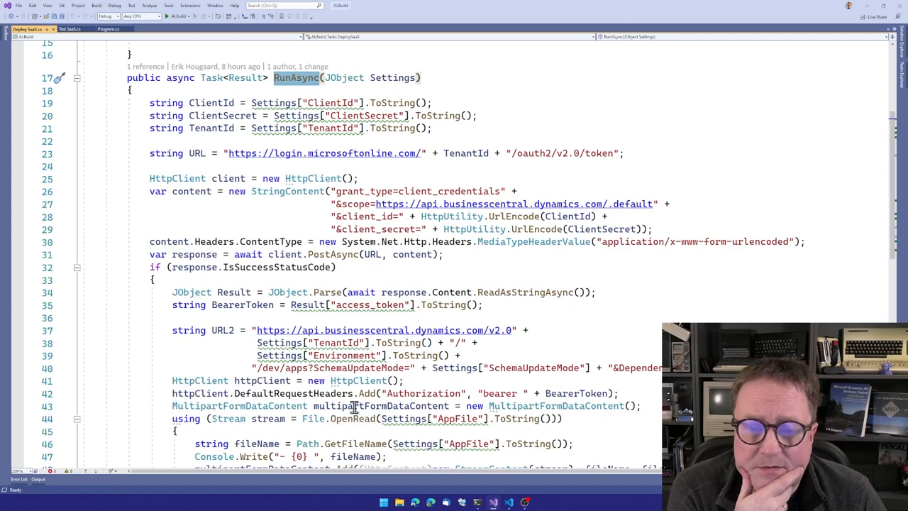
scroll(down, 3)
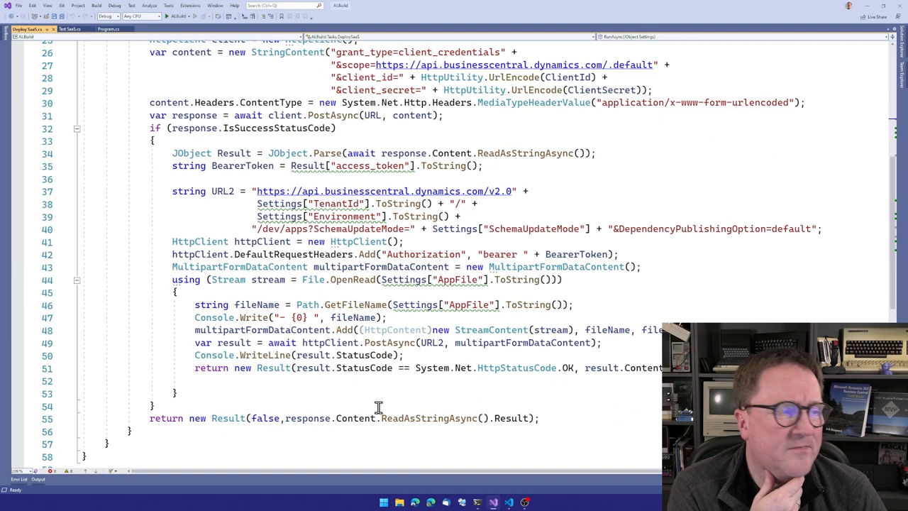
scroll(up, 3)
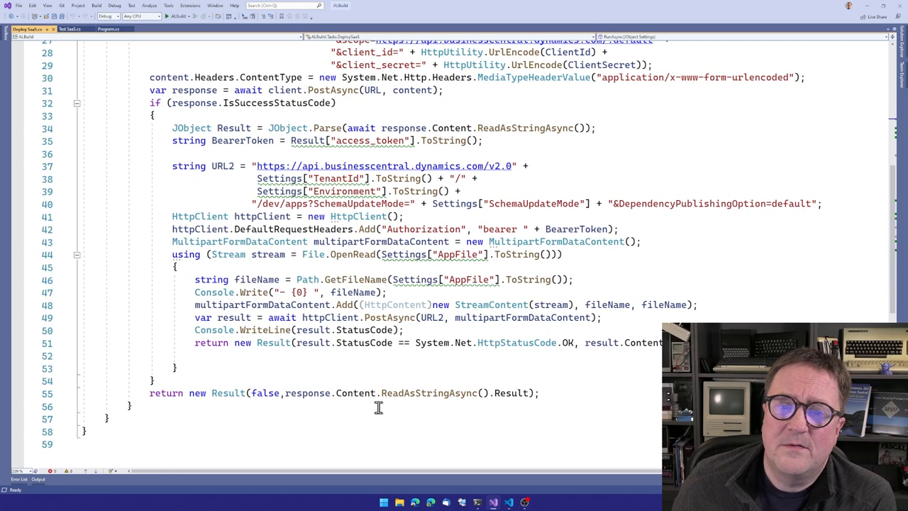
mouse_move(284, 204)
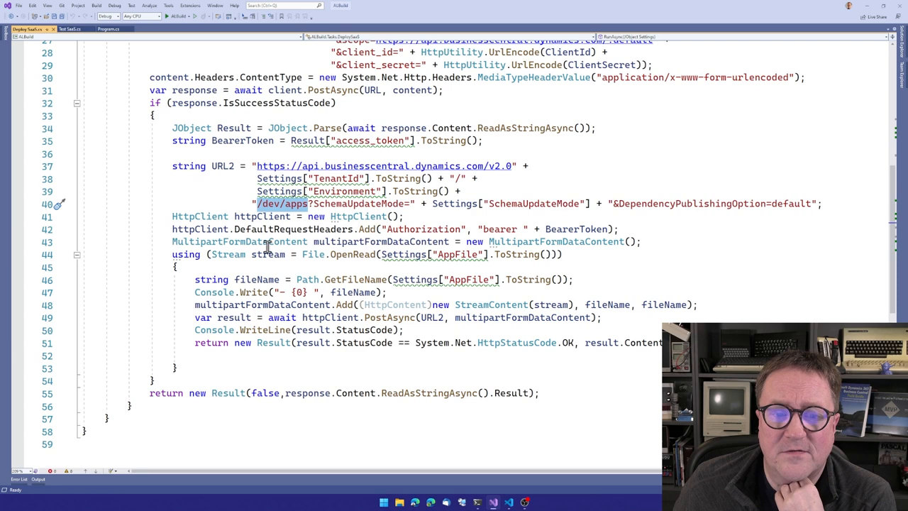
double_click(239, 241)
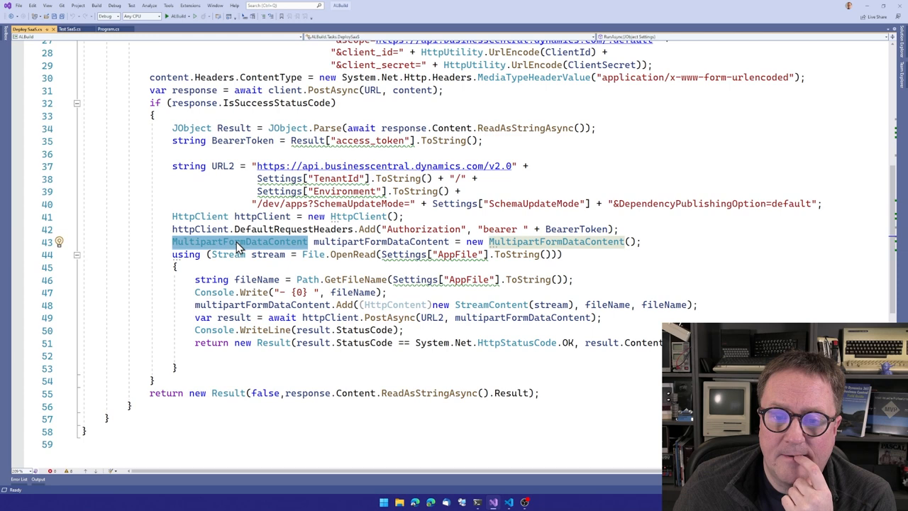
mouse_move(394, 304)
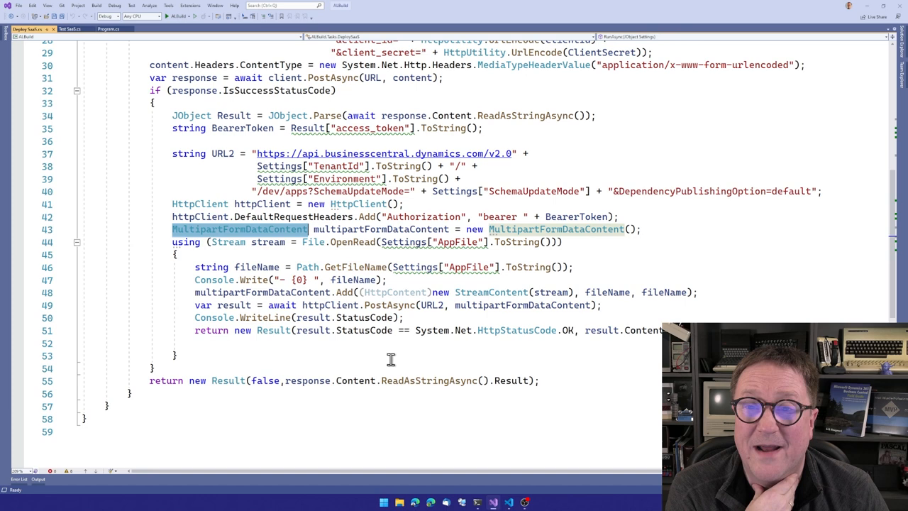
Step: Return to Program.cs and jump to the Git task's definition
click(112, 29)
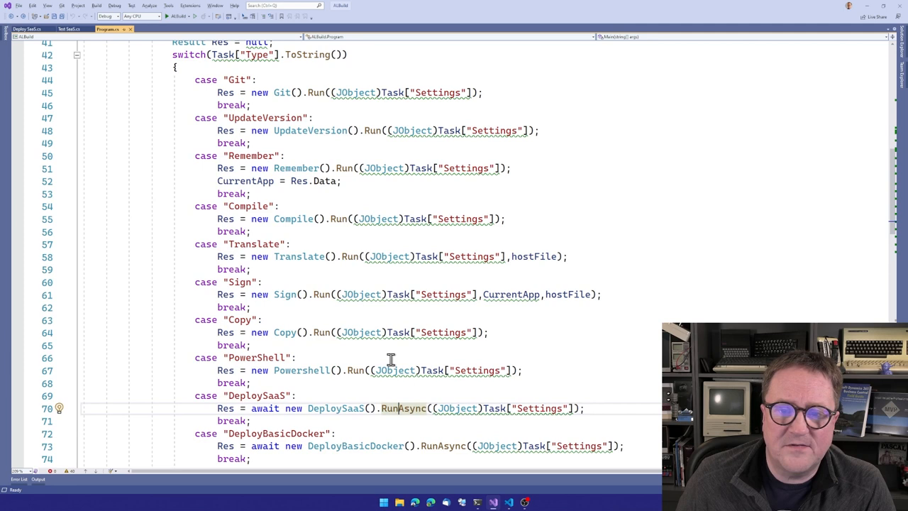
click(317, 92)
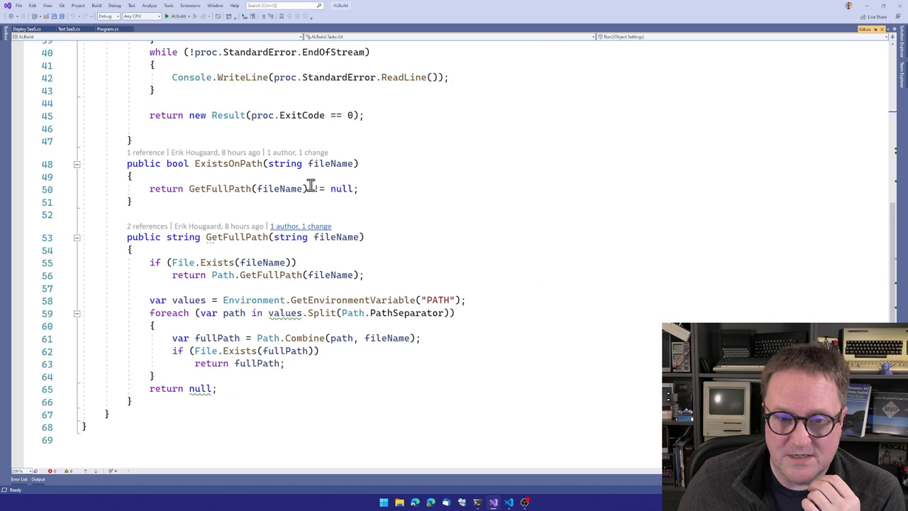
Step: View Git.cs's Run launching git.exe, then return to Program.cs's task switch
scroll(up, 3)
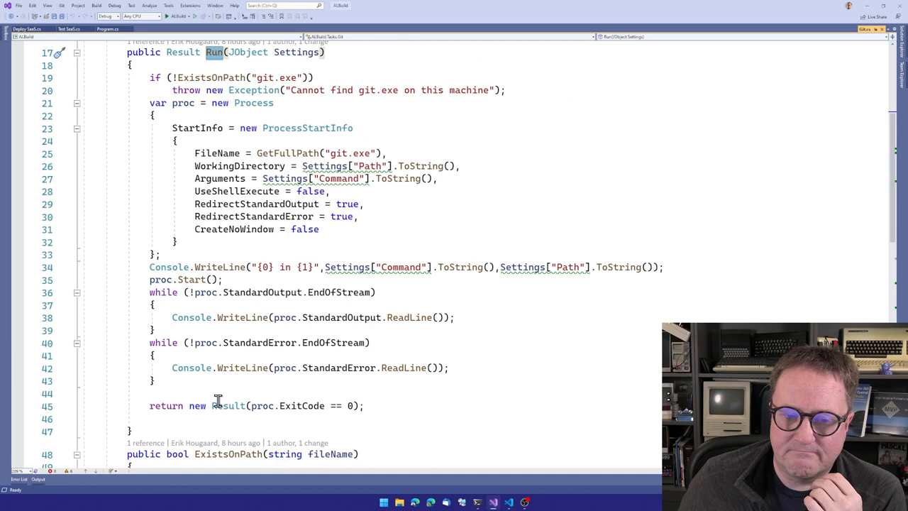
click(107, 28)
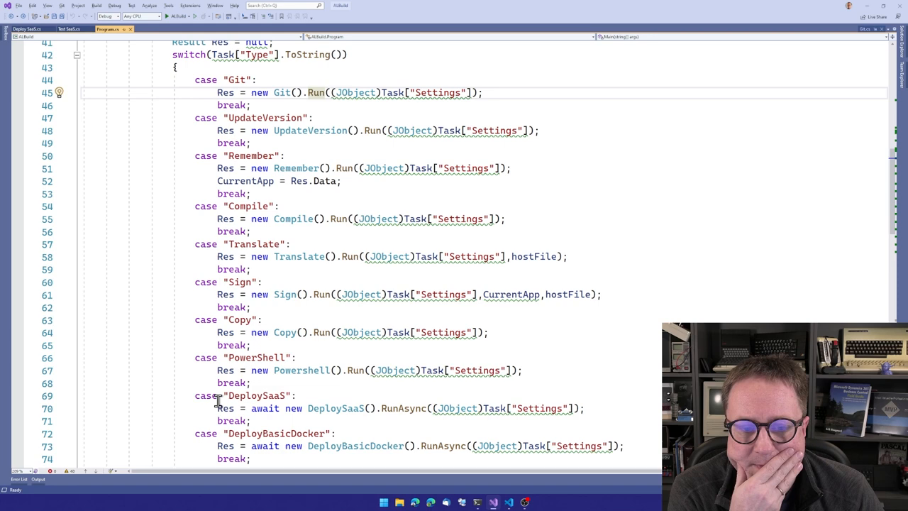
scroll(down, 3)
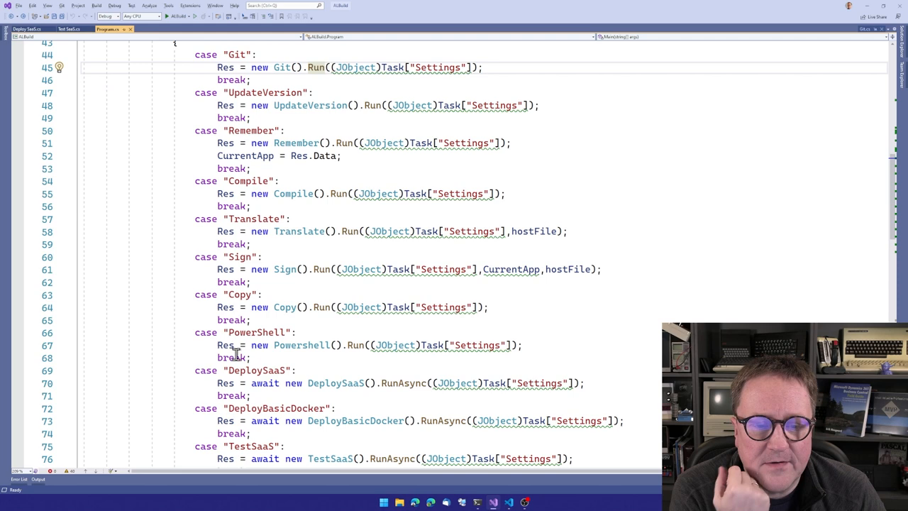
double_click(256, 333)
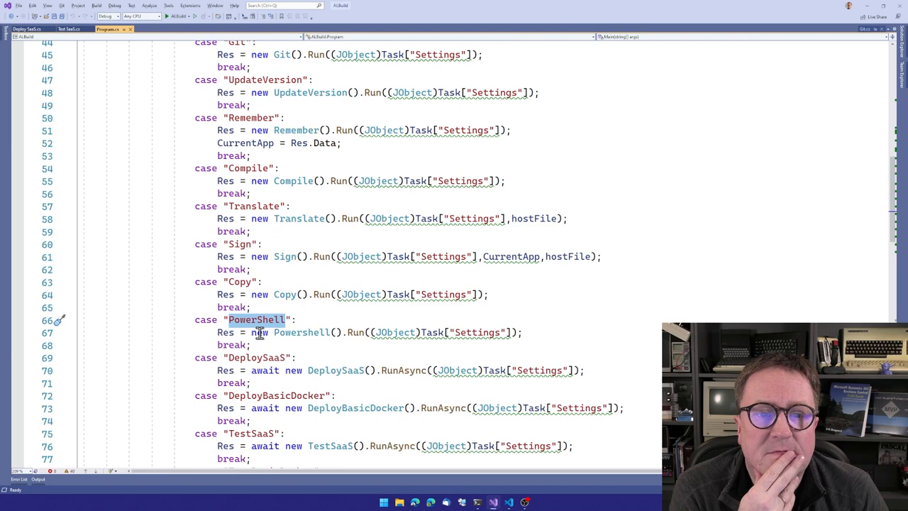
scroll(up, 3)
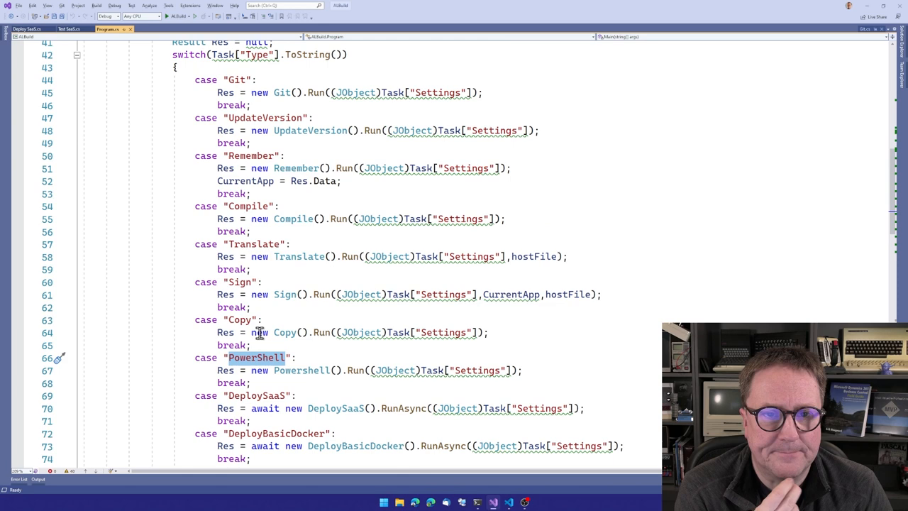
mouse_move(301, 332)
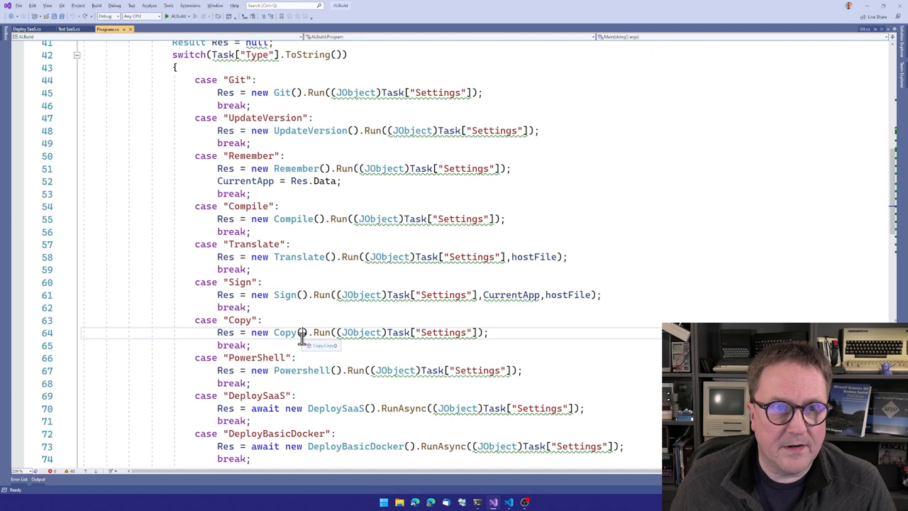